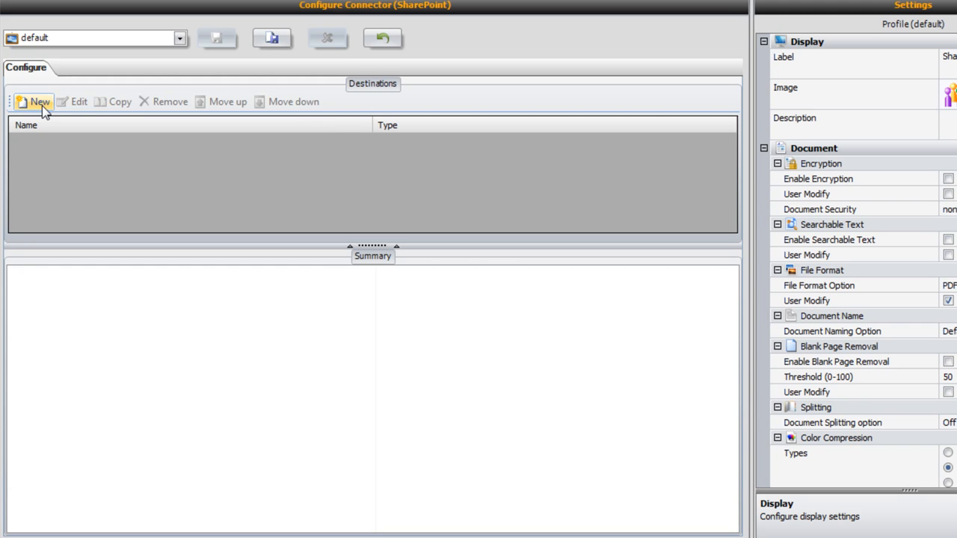
- Create a new destination and name it 'Scan to Mktg SharePoint website' on the Authentication tab
{"action": "left_click", "coordinate": [33, 102]}
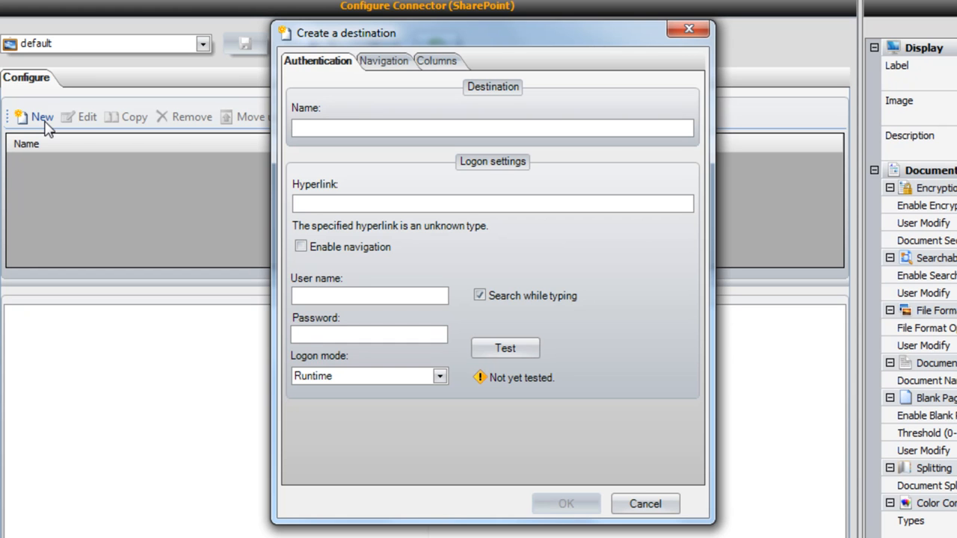
{"action": "left_click", "coordinate": [436, 60]}
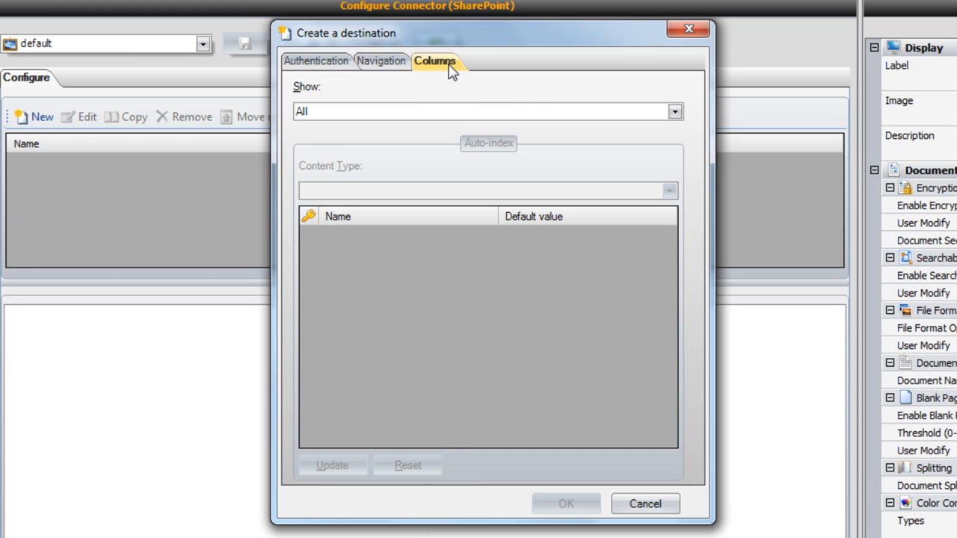
{"action": "left_click", "coordinate": [316, 59]}
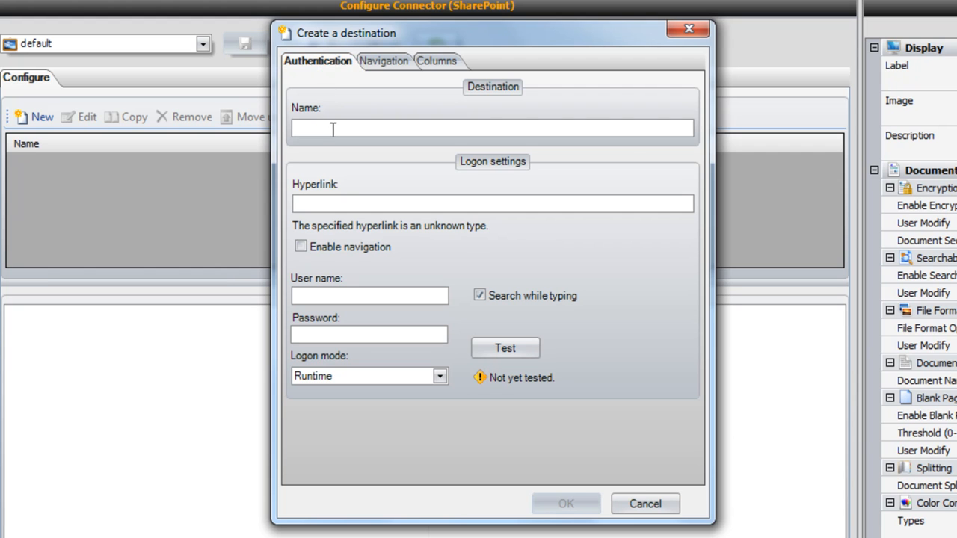
{"action": "type", "text": "Scan to Mkt"}
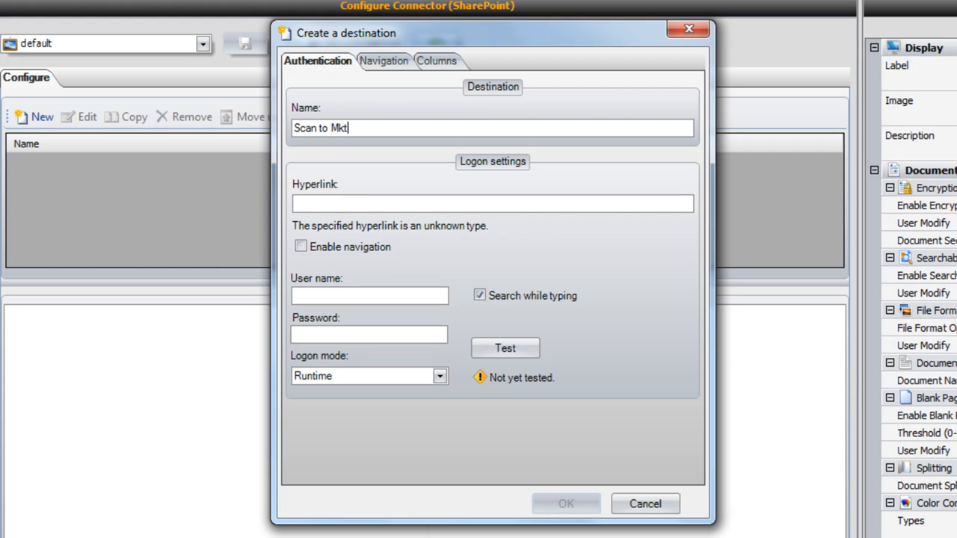
{"action": "type", "text": "g S"}
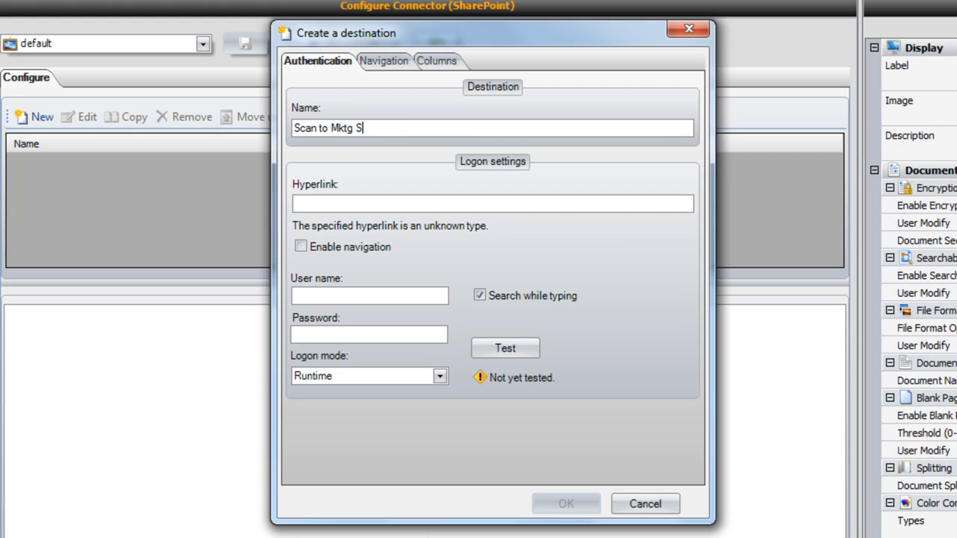
{"action": "type", "text": "harePoint web"}
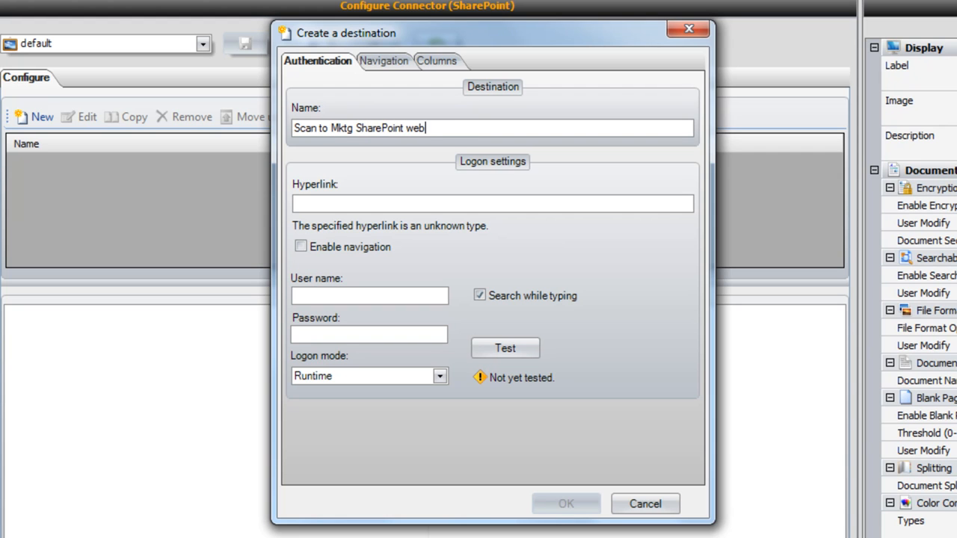
{"action": "type", "text": "site"}
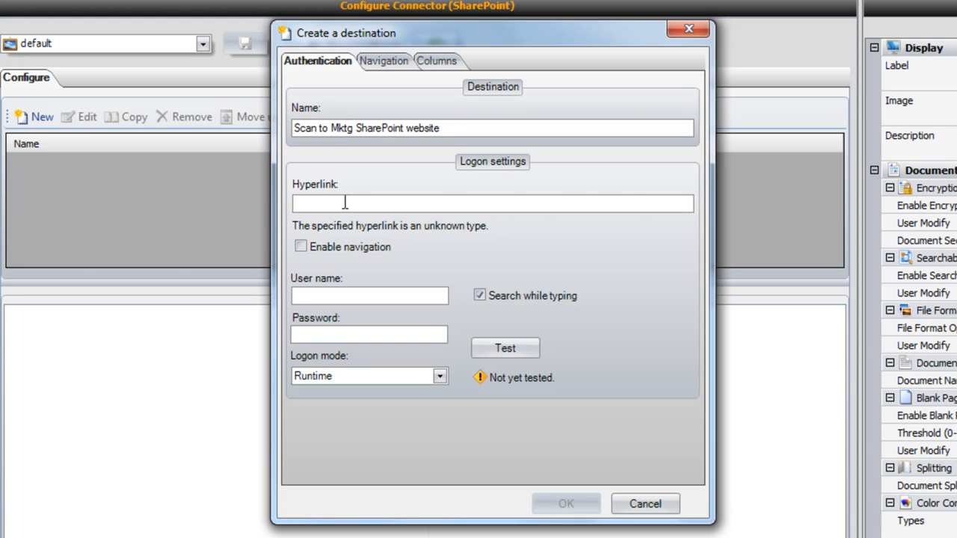
- Enter the ACME Marketing Materials SharePoint URL as the hyperlink and enable navigation
{"action": "type", "text": "http://inside.nuance.com/imaging/Training/ACME%20Marketing%20Materials"}
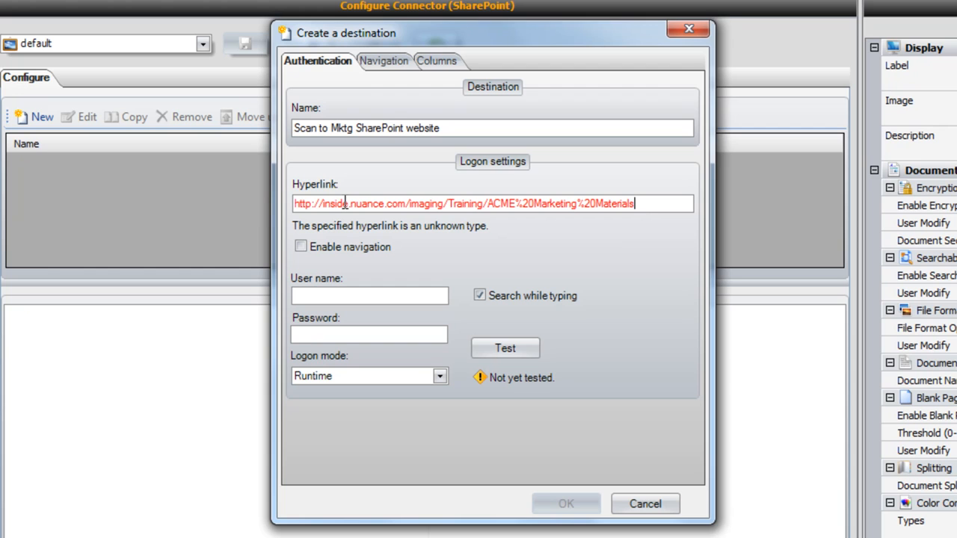
{"action": "mouse_move", "coordinate": [714, 206]}
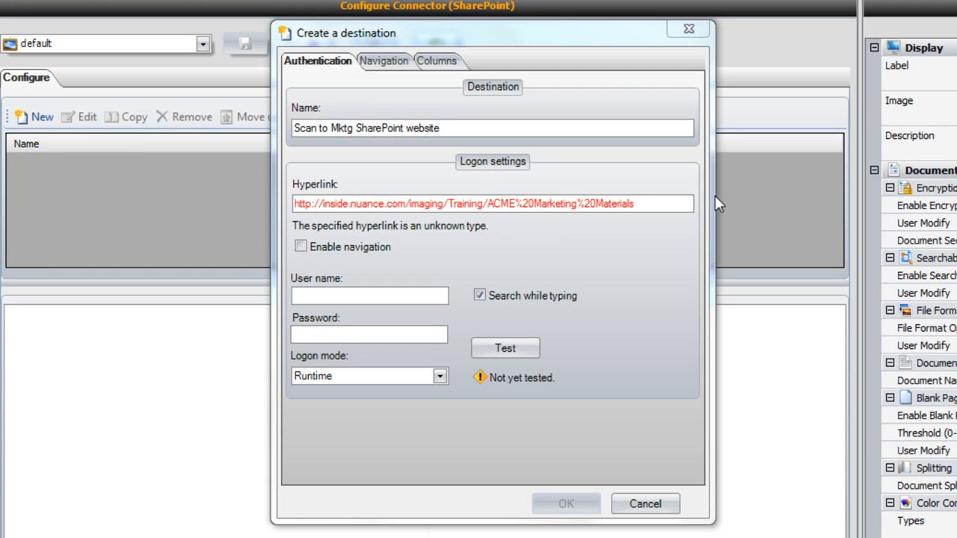
{"action": "mouse_move", "coordinate": [735, 203]}
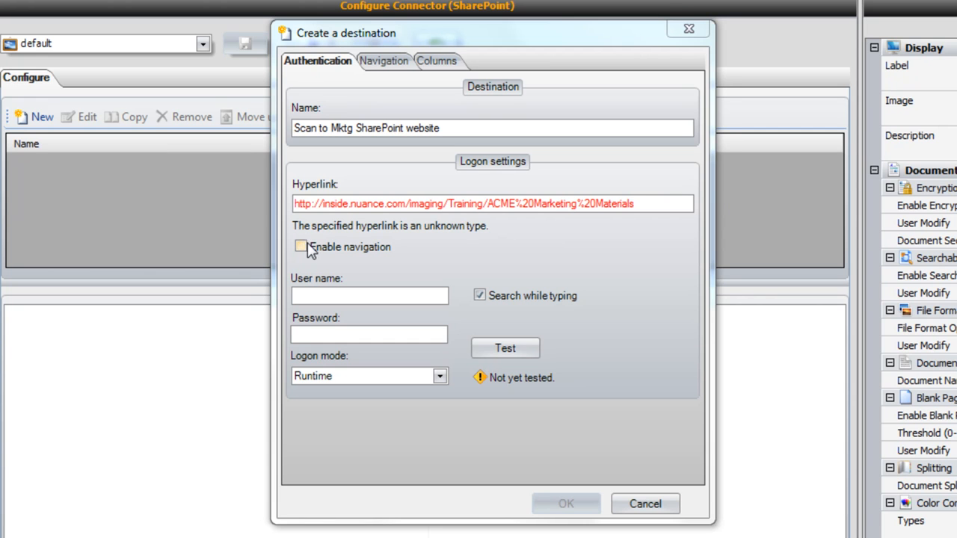
{"action": "left_click", "coordinate": [300, 247]}
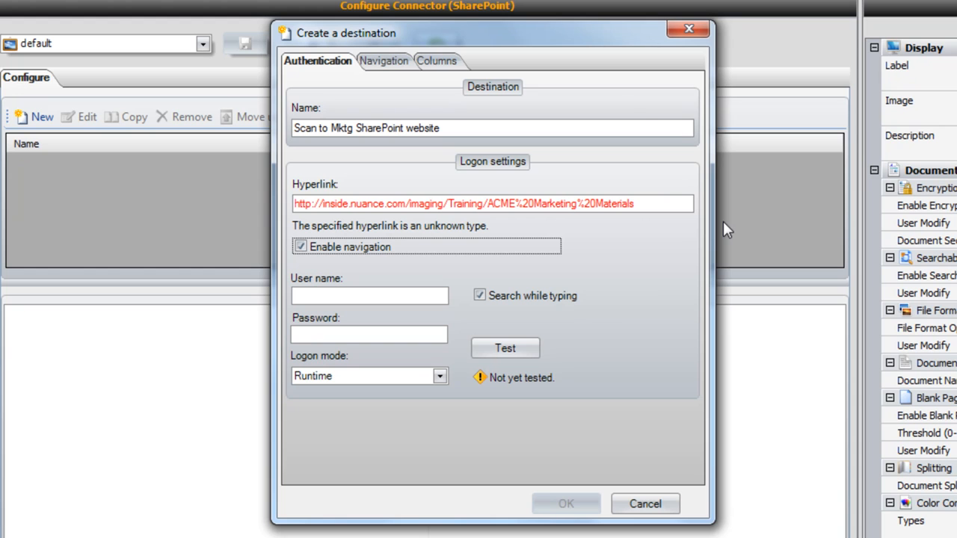
{"action": "left_click", "coordinate": [369, 296]}
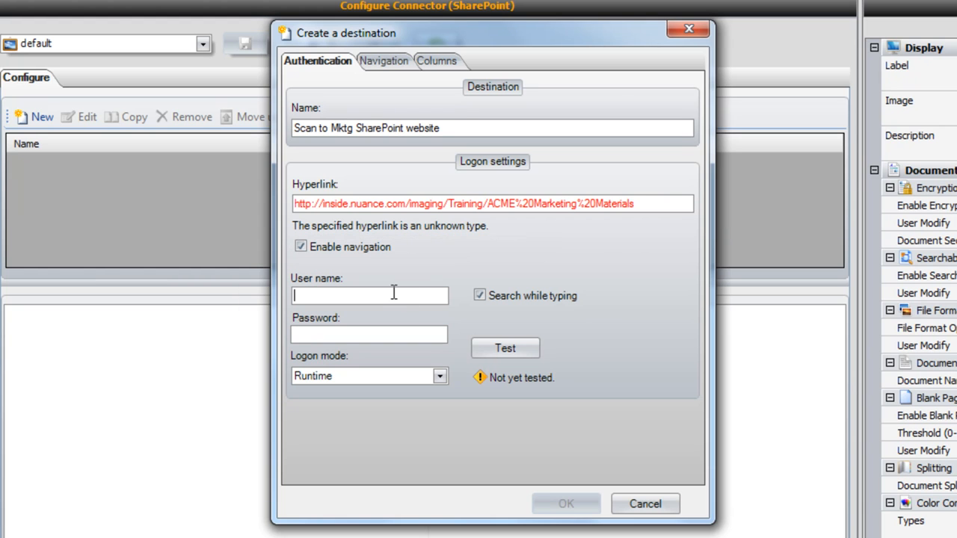
{"action": "mouse_move", "coordinate": [838, 263]}
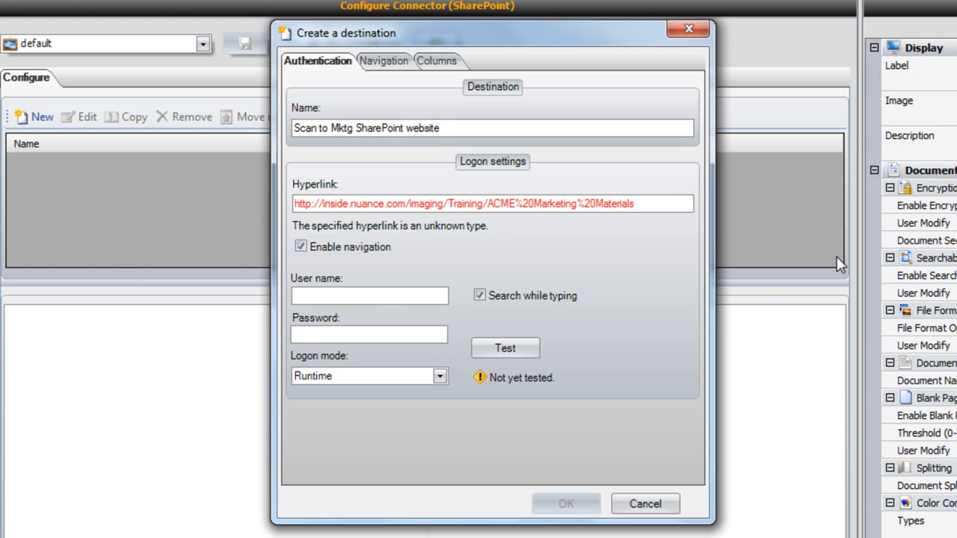
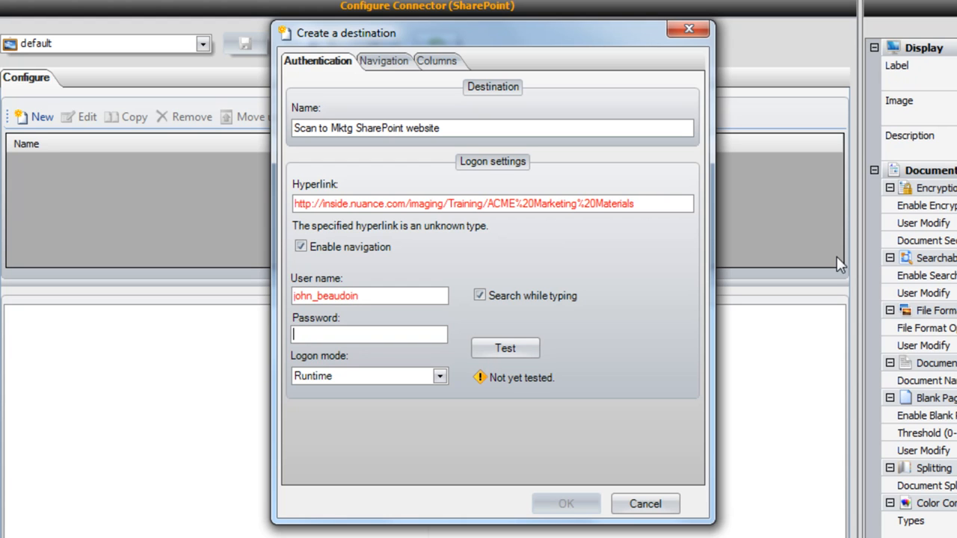
{"action": "type", "text": "password"}
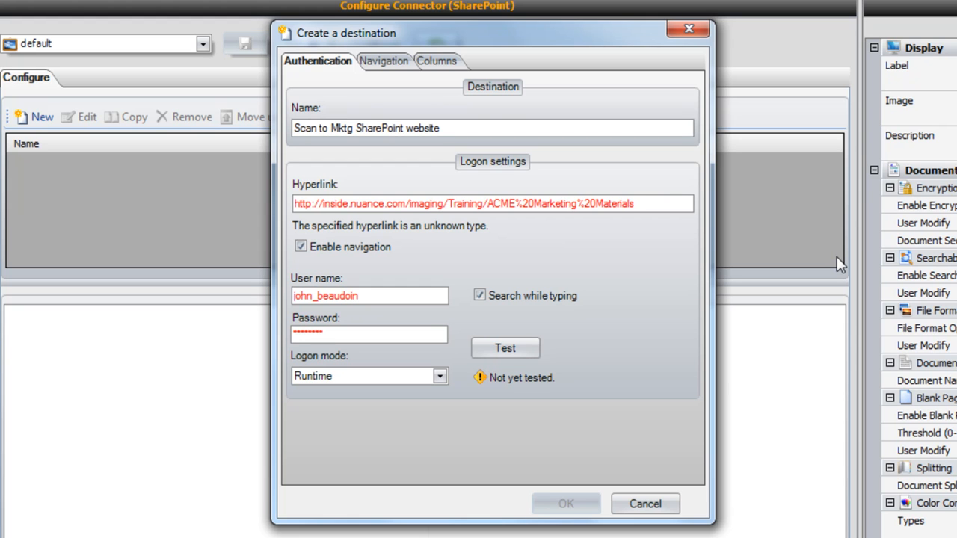
{"action": "left_click", "coordinate": [368, 335]}
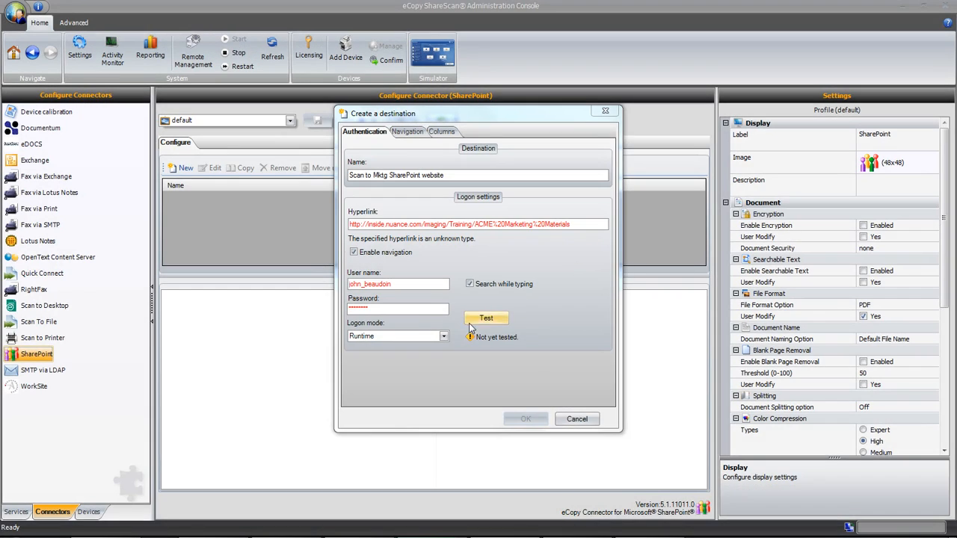
{"action": "left_click", "coordinate": [444, 335]}
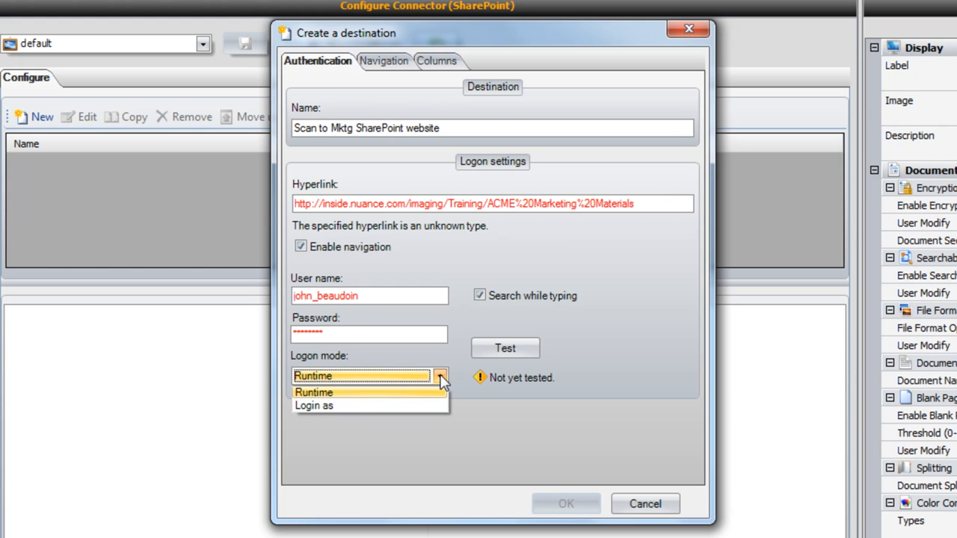
- Keep Runtime logon mode and test the connection until it succeeds as a Document library
{"action": "left_click", "coordinate": [313, 392]}
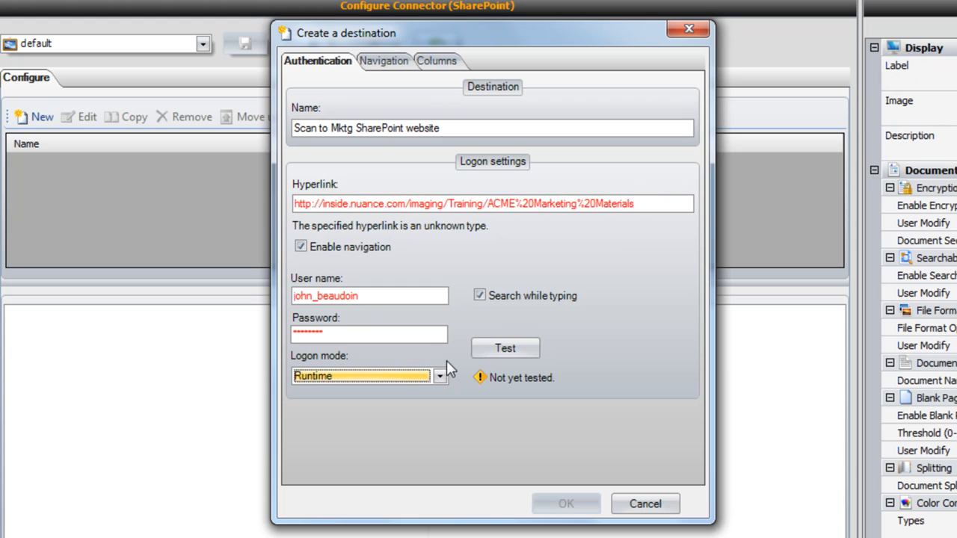
{"action": "mouse_move", "coordinate": [505, 348]}
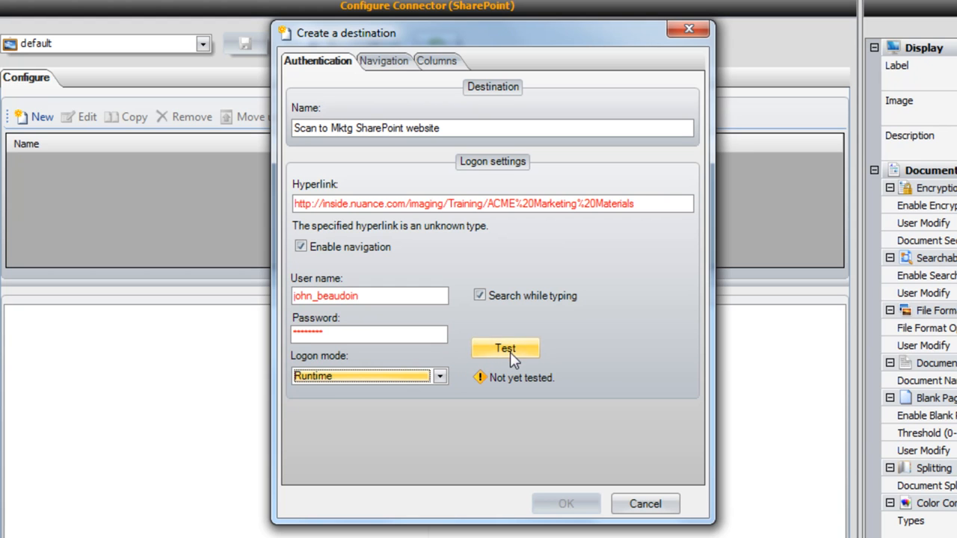
{"action": "left_click", "coordinate": [505, 348]}
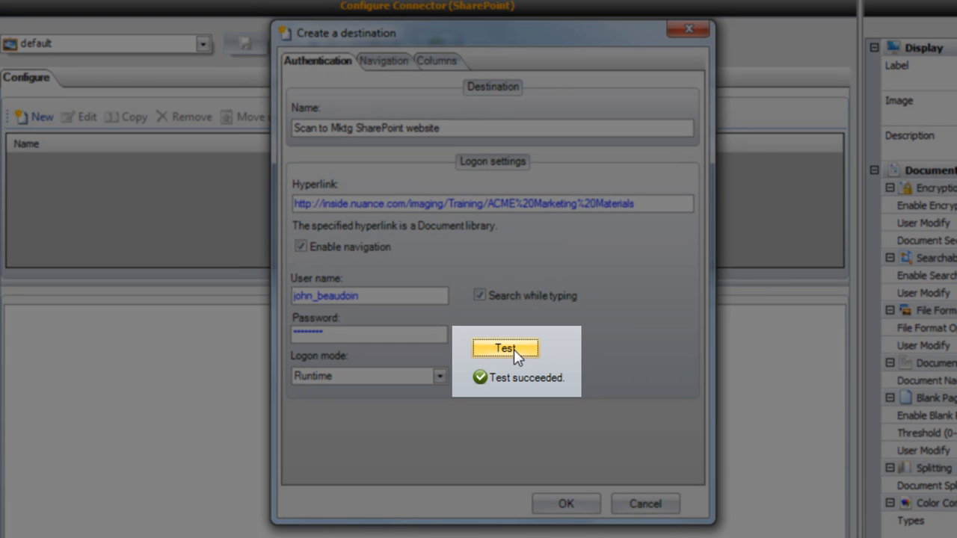
{"action": "mouse_move", "coordinate": [795, 352]}
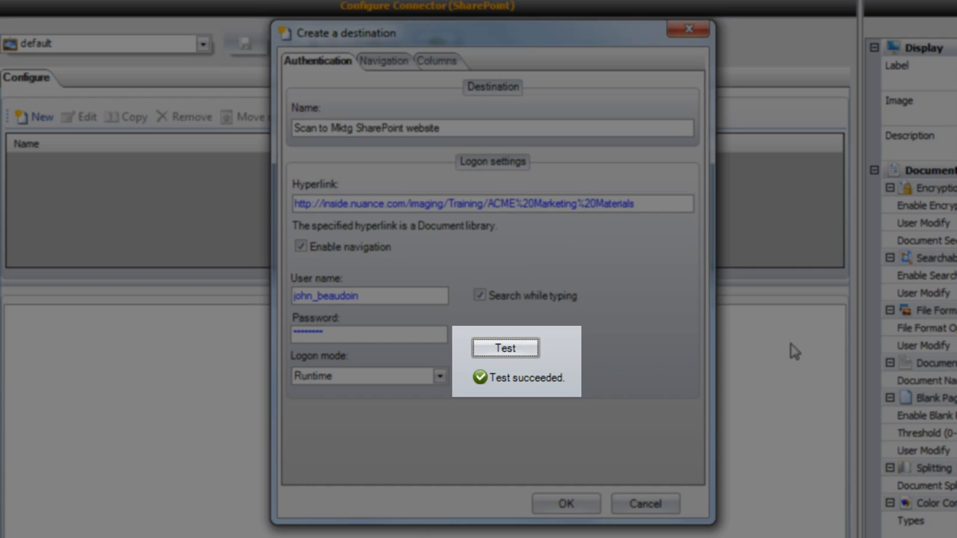
{"action": "mouse_move", "coordinate": [816, 352]}
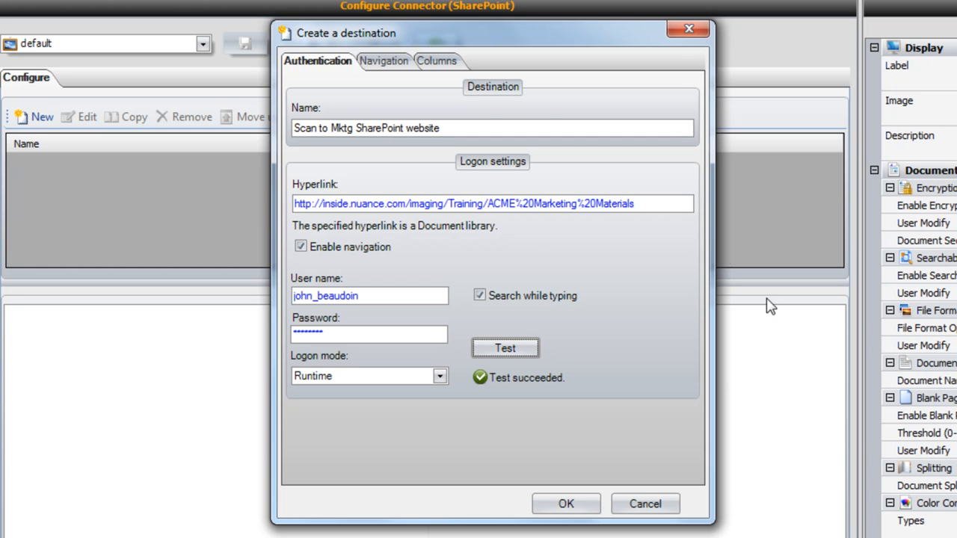
- Set navigation to the Standard filter with Document and Picture Libraries cleared and Alphabetical grouping
{"action": "left_click", "coordinate": [383, 60]}
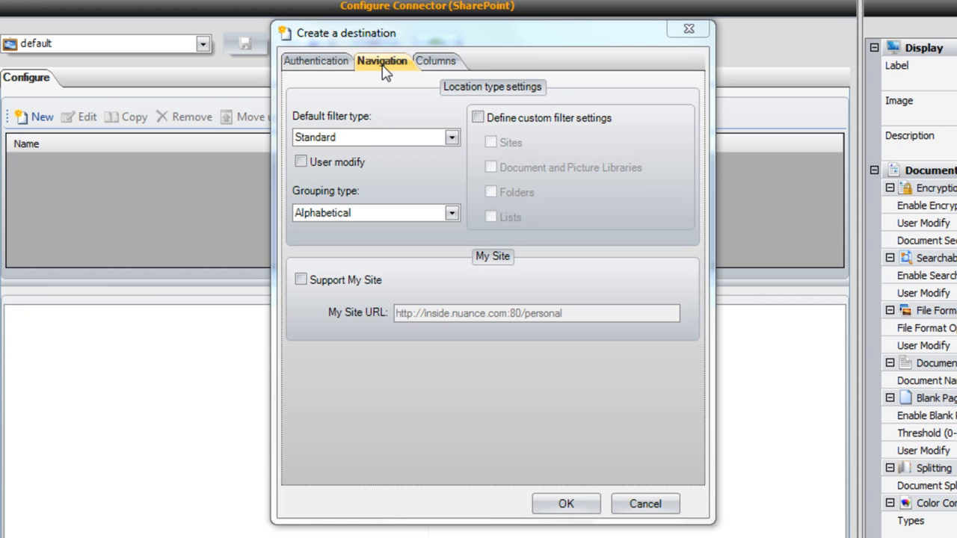
{"action": "left_click", "coordinate": [451, 137]}
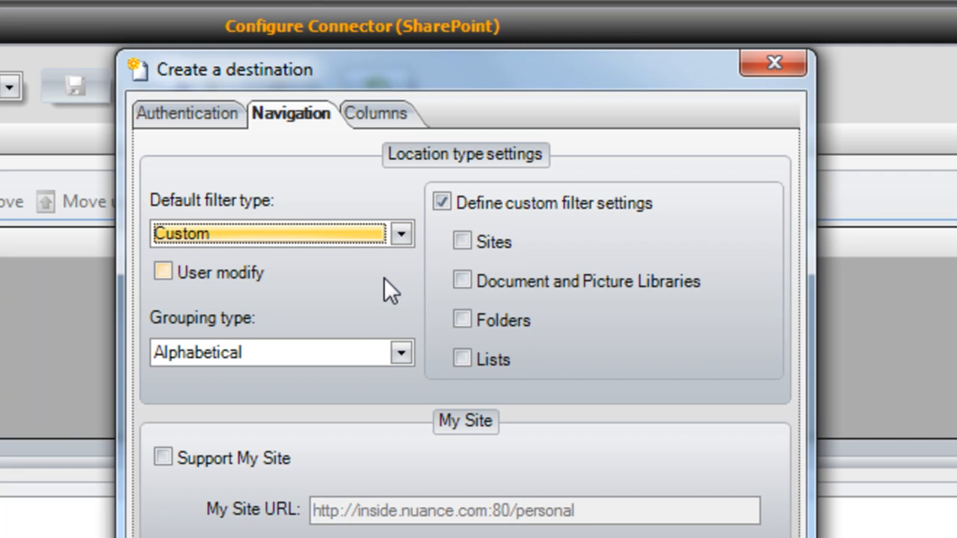
{"action": "left_click", "coordinate": [462, 281]}
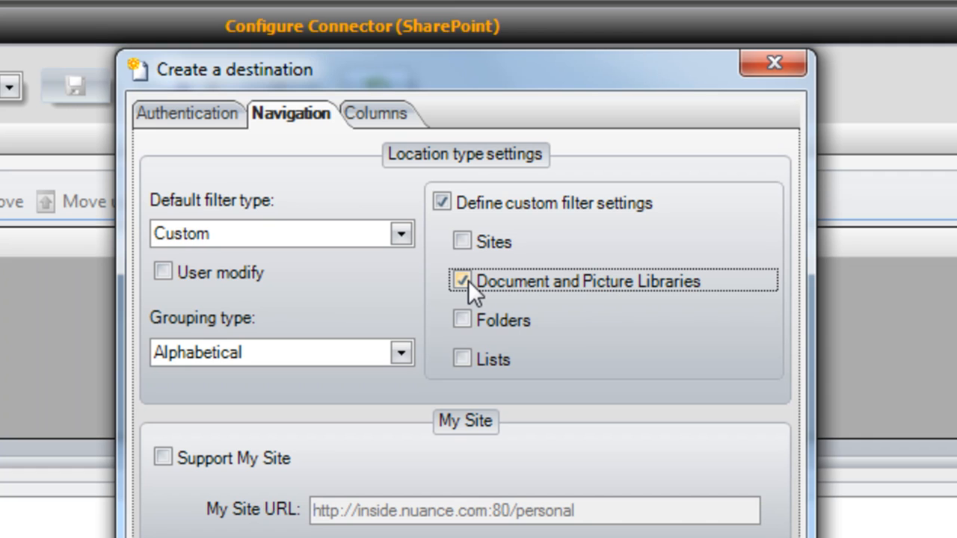
{"action": "left_click", "coordinate": [461, 281]}
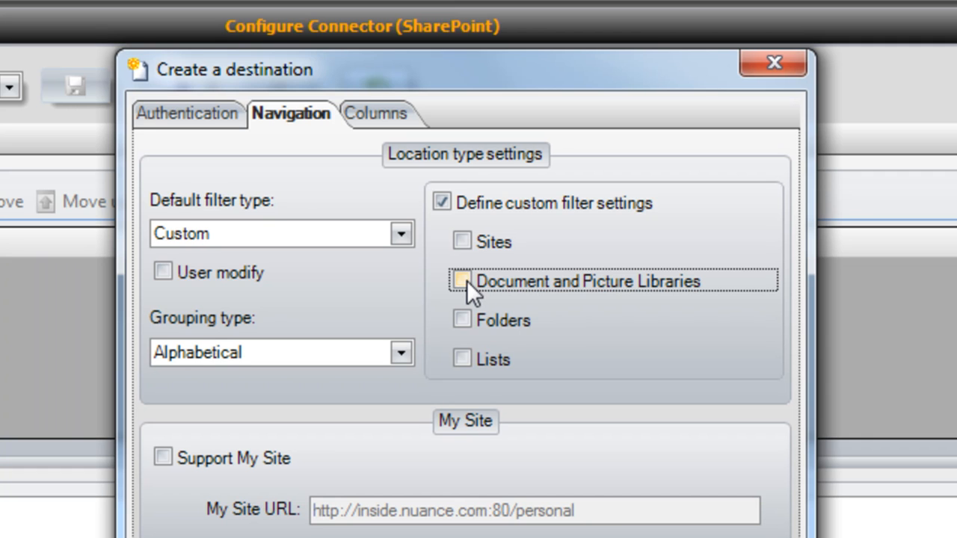
{"action": "left_click", "coordinate": [400, 233]}
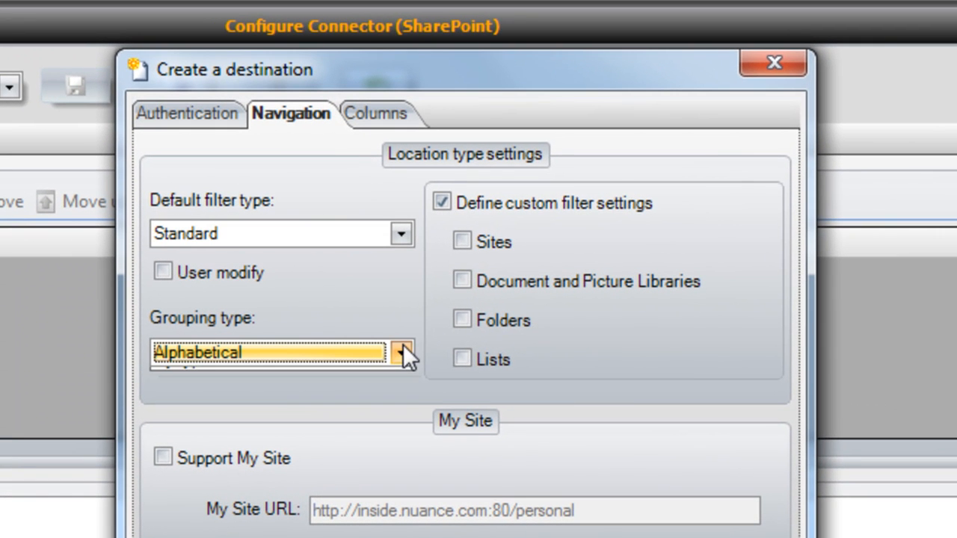
{"action": "left_click", "coordinate": [401, 352]}
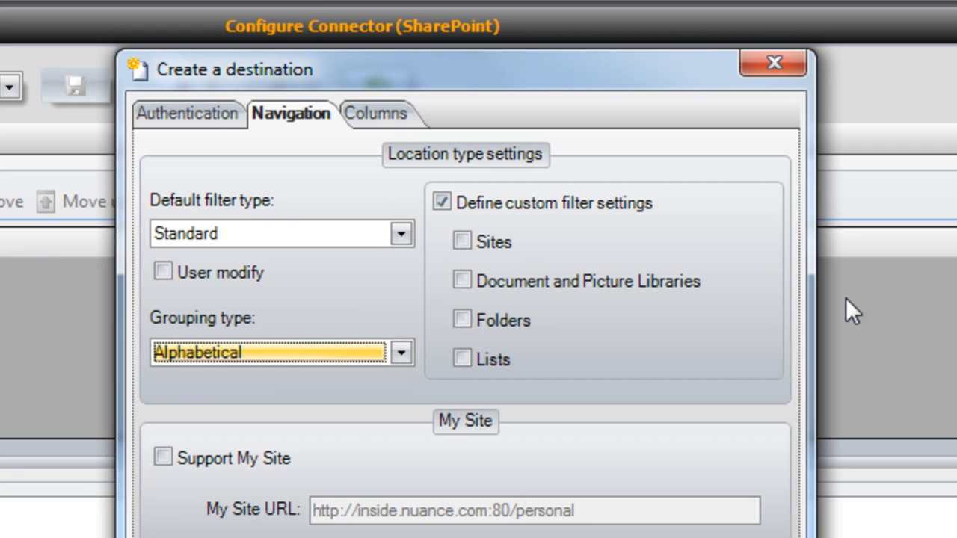
{"action": "scroll", "scroll_direction": "down", "scroll_amount": 3}
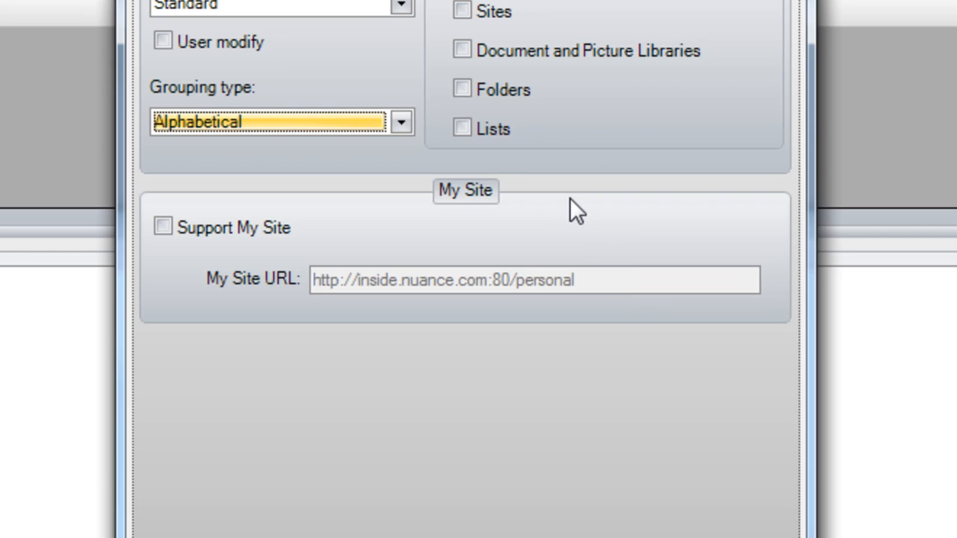
{"action": "mouse_move", "coordinate": [576, 212]}
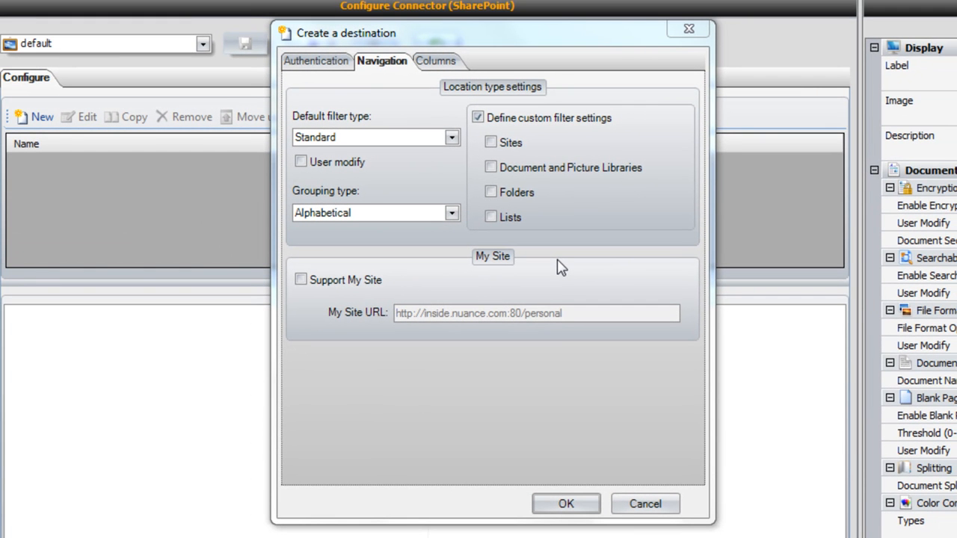
{"action": "mouse_move", "coordinate": [436, 60]}
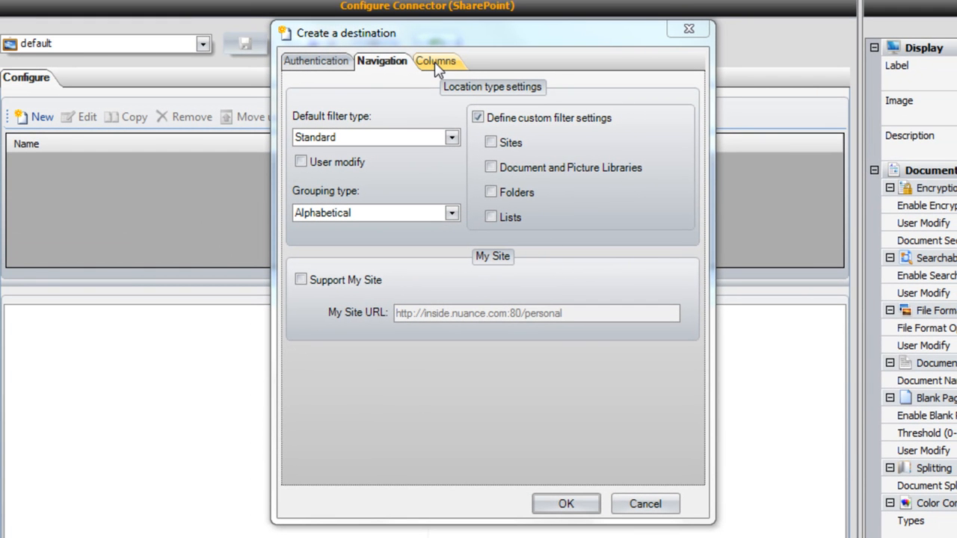
- Review the column settings showing All columns and save the new destination
{"action": "left_click", "coordinate": [437, 59]}
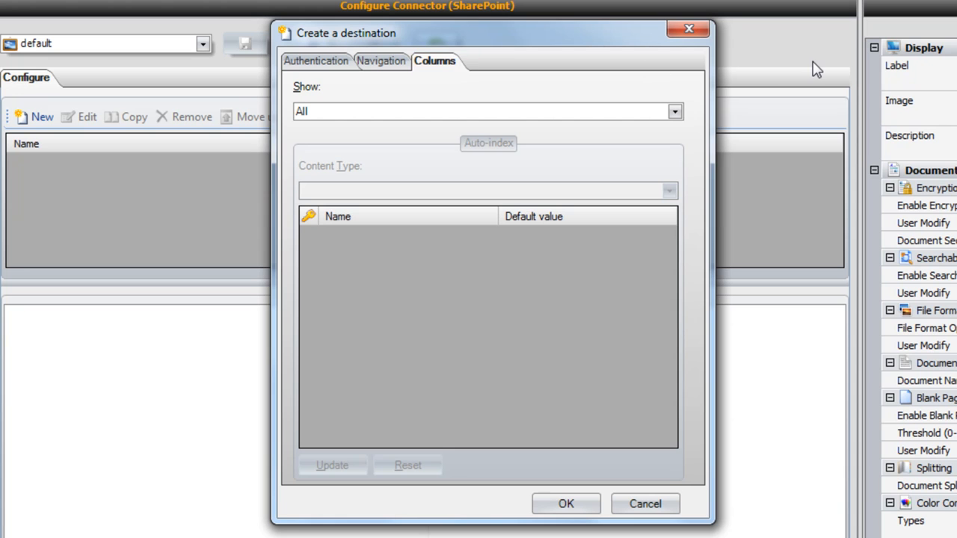
{"action": "mouse_move", "coordinate": [810, 68]}
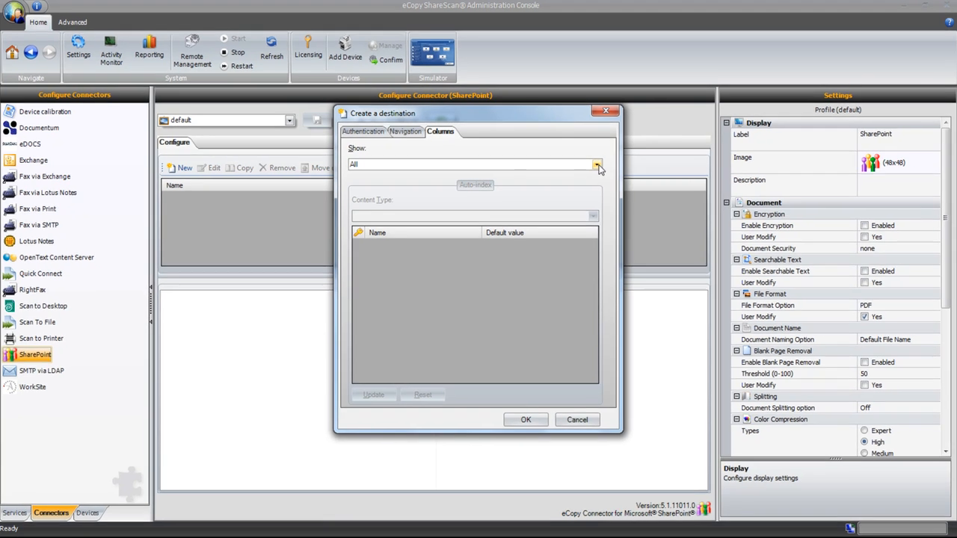
{"action": "left_click", "coordinate": [597, 164]}
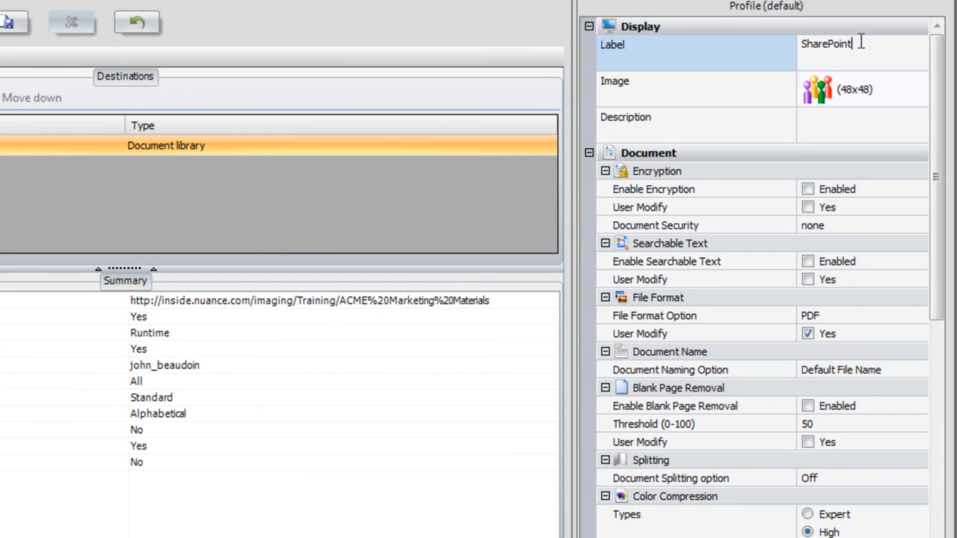
- Label the connector 'Scan Marketing Materials' and choose SharePoint_48.png as its image
{"action": "type", "text": "Scan"}
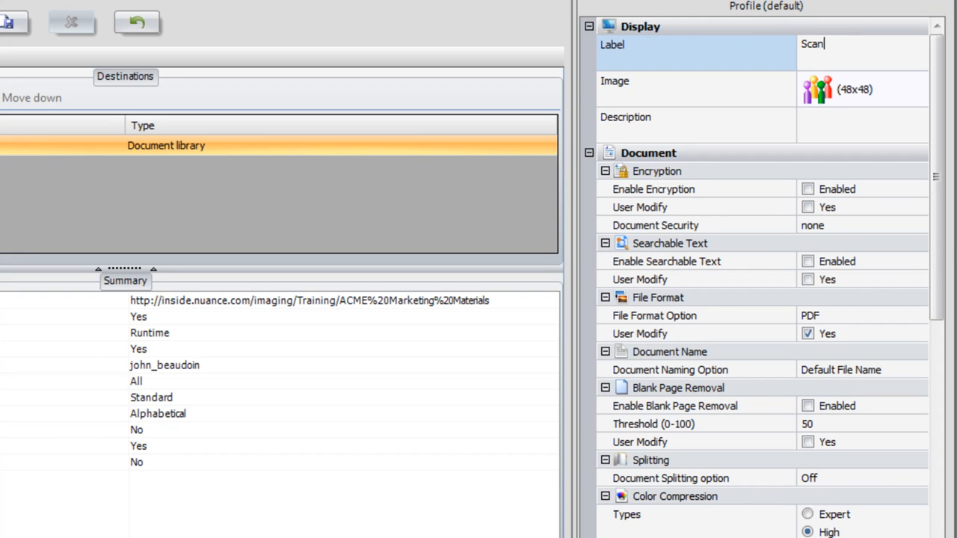
{"action": "type", "text": "Marketing"}
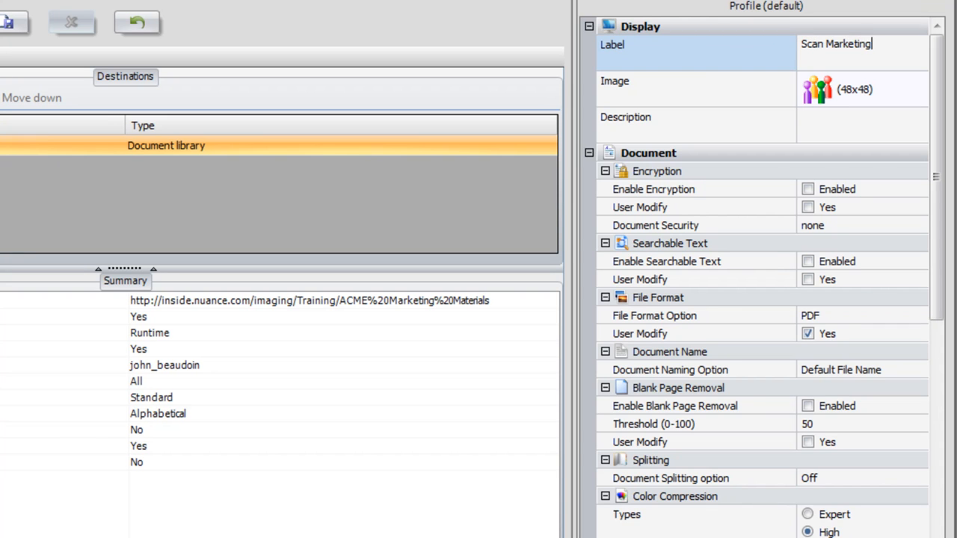
{"action": "type", "text": "Materials"}
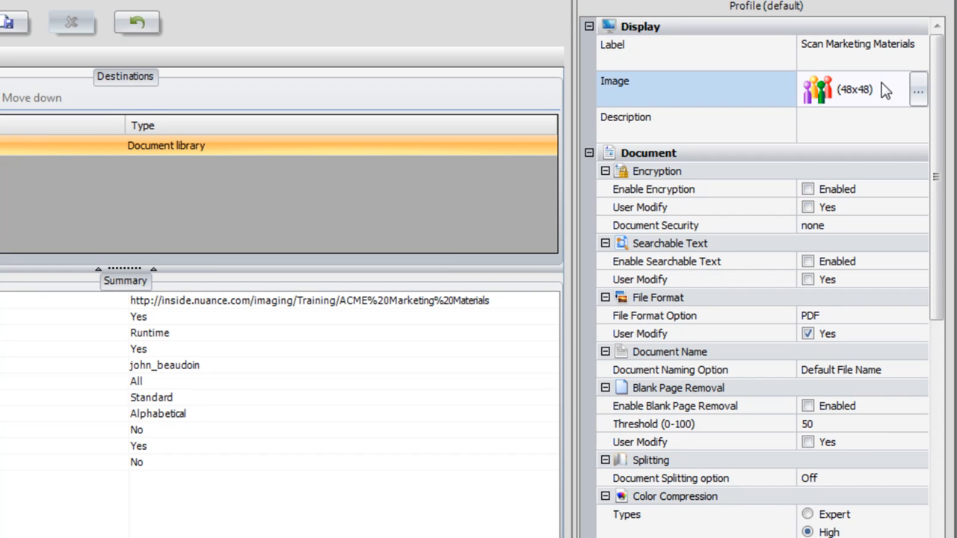
{"action": "left_click", "coordinate": [918, 89]}
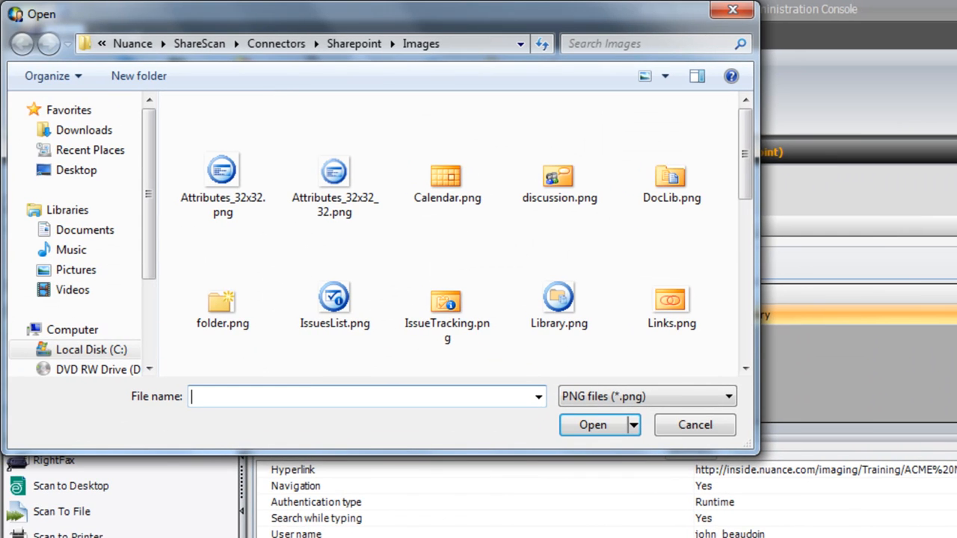
{"action": "scroll", "scroll_direction": "down", "scroll_amount": 3}
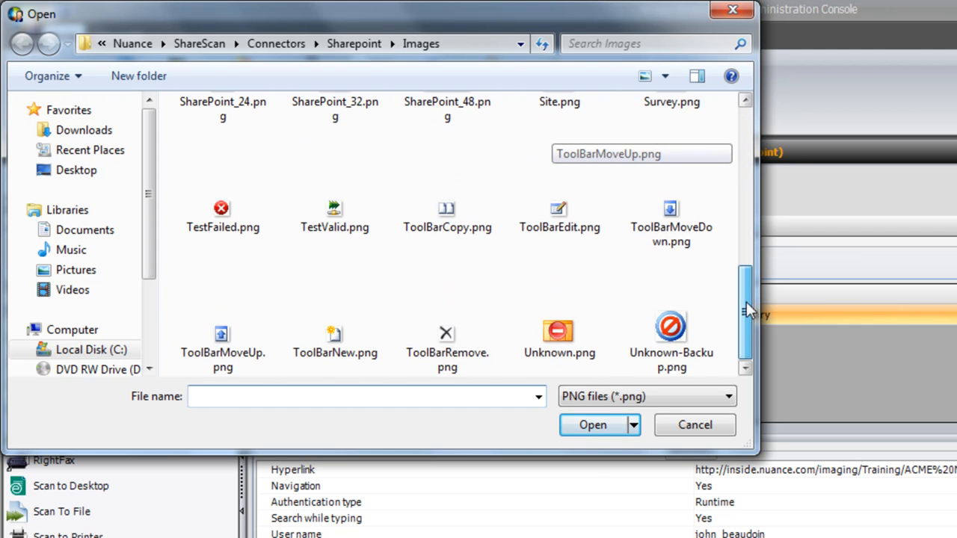
{"action": "scroll", "scroll_direction": "up", "scroll_amount": 3}
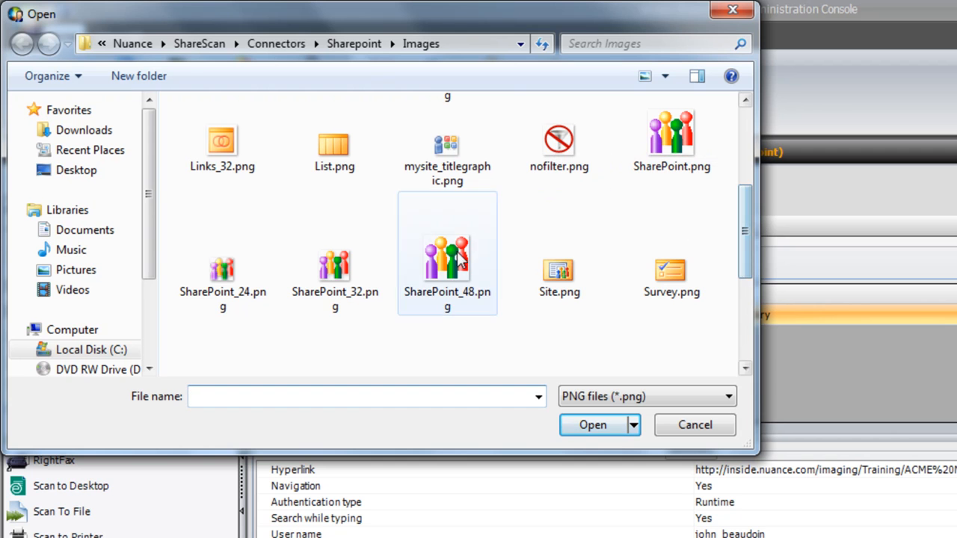
{"action": "left_click", "coordinate": [592, 424]}
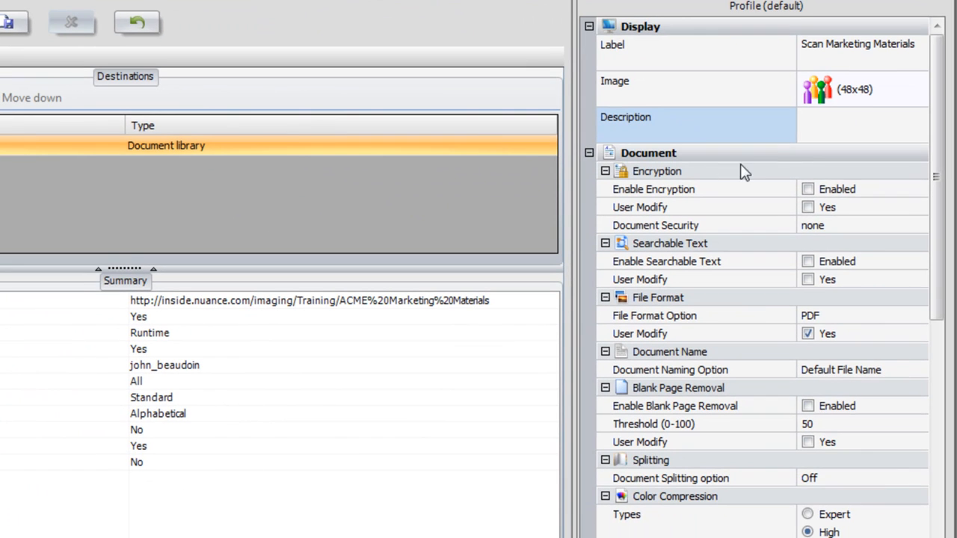
- Enable encryption and searchable text in the Document settings
{"action": "scroll", "scroll_direction": "down", "scroll_amount": 3}
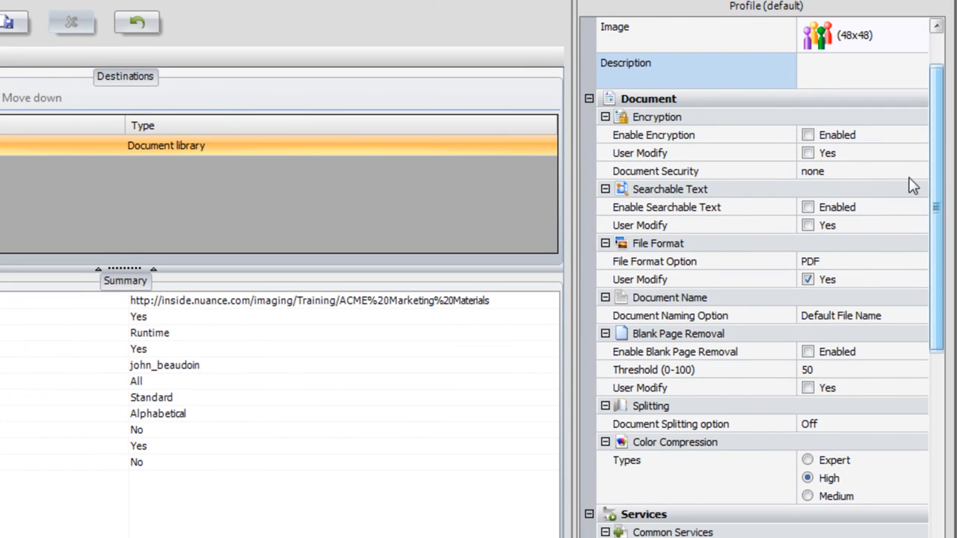
{"action": "left_click", "coordinate": [807, 135]}
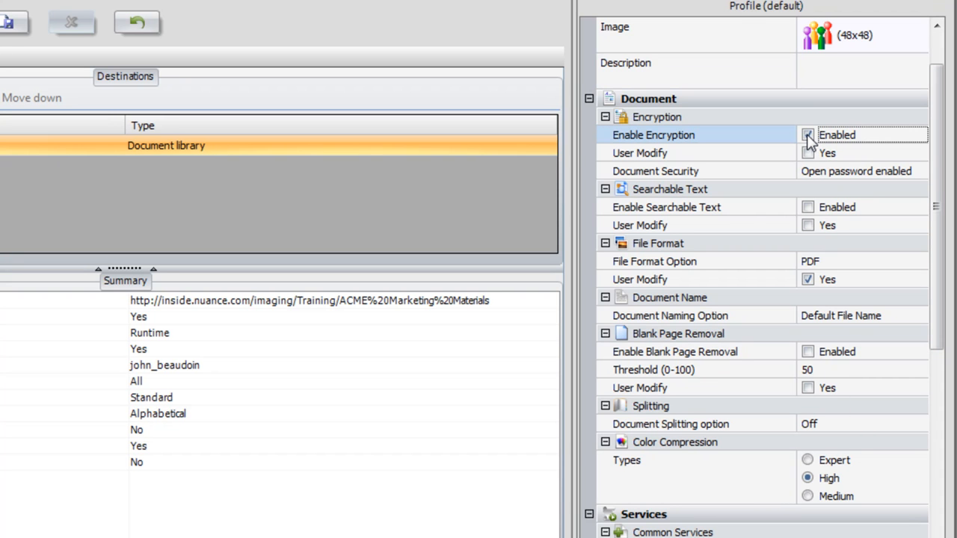
{"action": "left_click", "coordinate": [807, 207]}
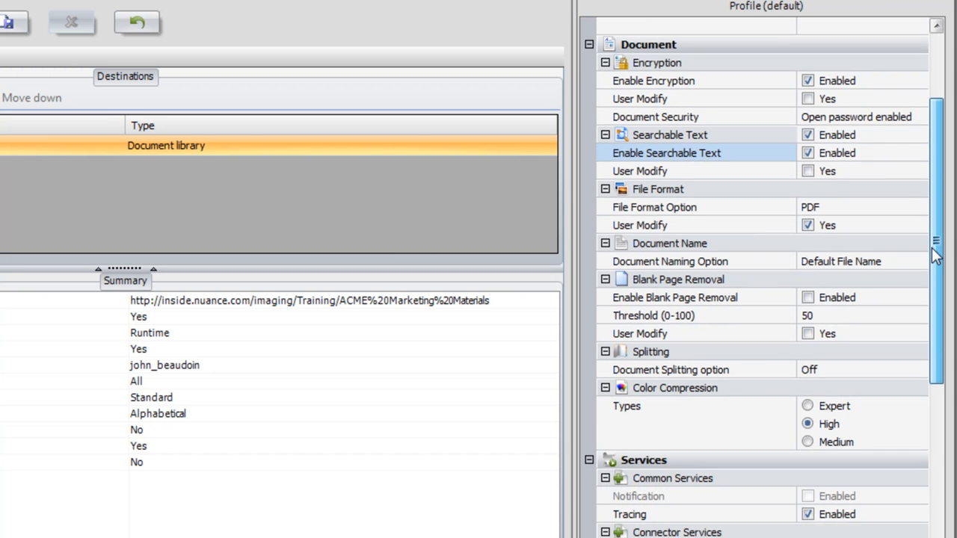
{"action": "scroll", "scroll_direction": "down", "scroll_amount": 3}
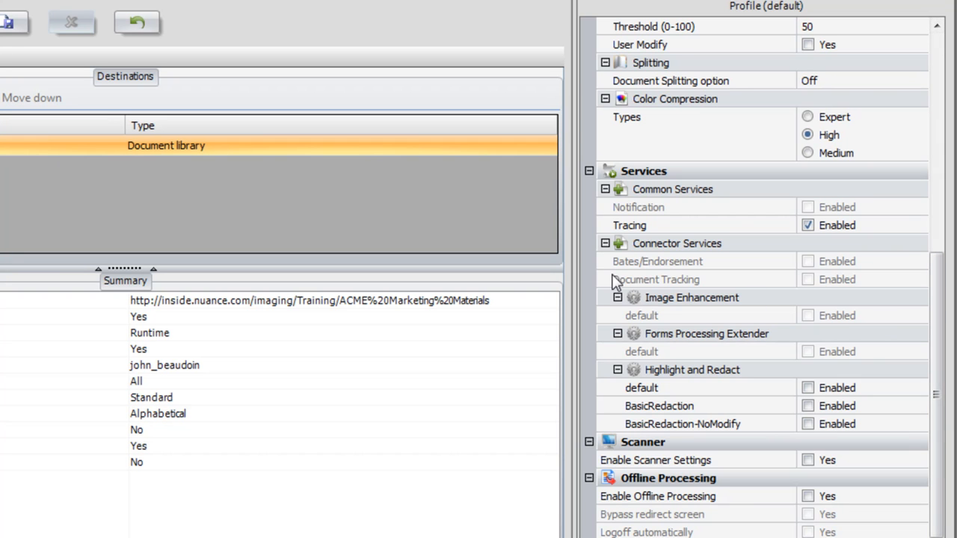
{"action": "mouse_move", "coordinate": [771, 359]}
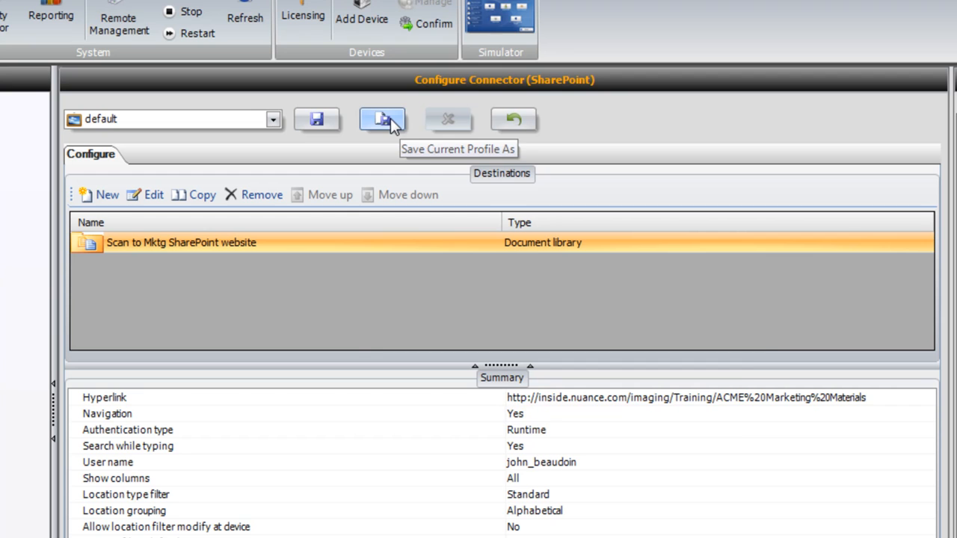
- Save the profile under the new name 'Mktg Docs Connector'
{"action": "left_click", "coordinate": [383, 120]}
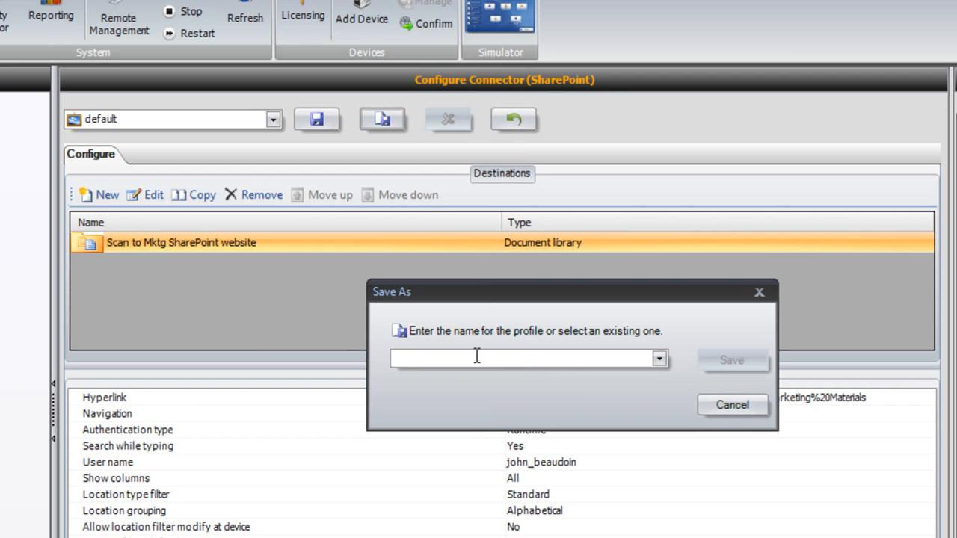
{"action": "type", "text": "Mktg"}
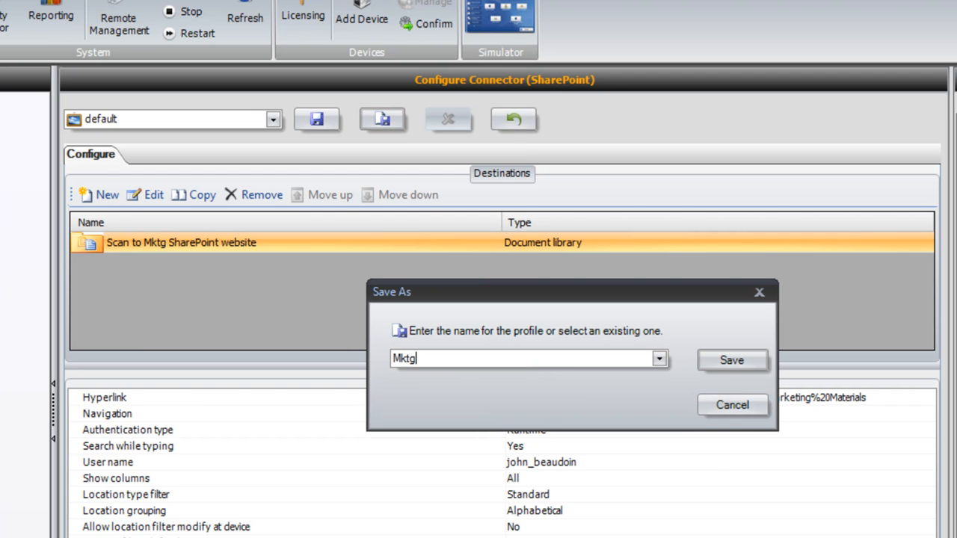
{"action": "type", "text": "Docs Connect"}
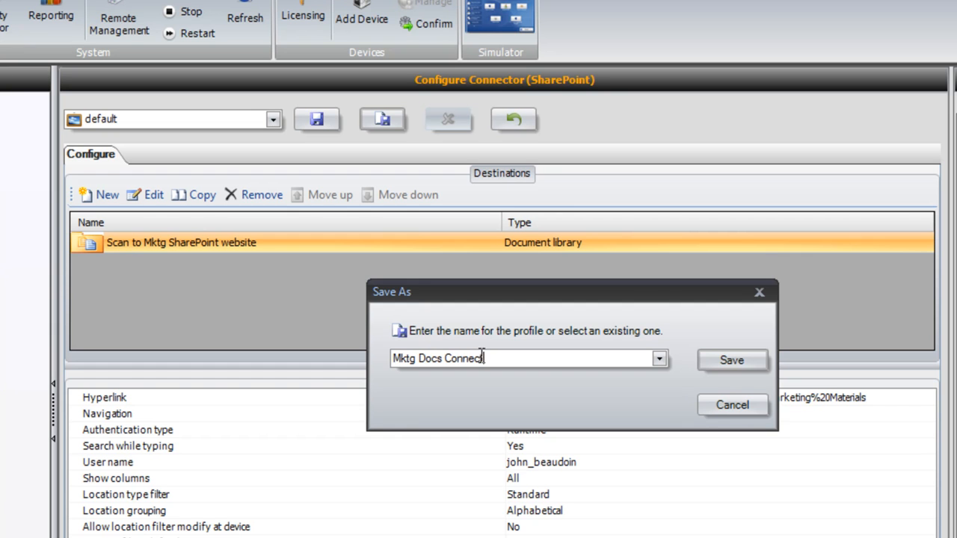
{"action": "type", "text": "or"}
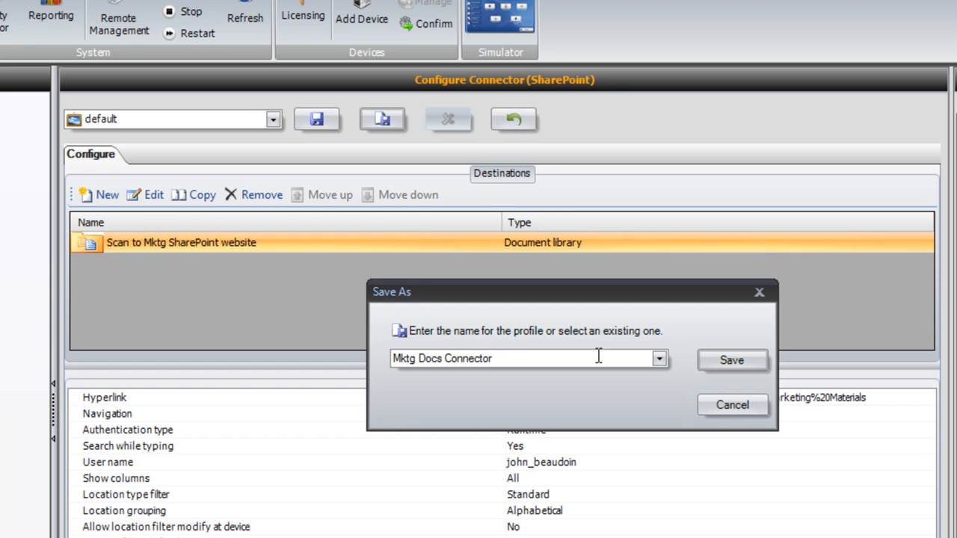
{"action": "left_click", "coordinate": [731, 361]}
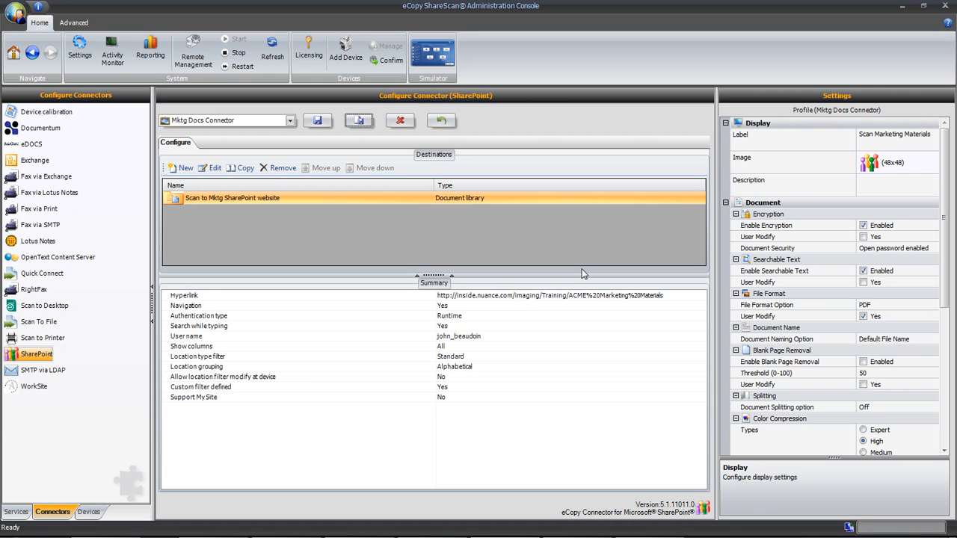
{"action": "mouse_move", "coordinate": [149, 424]}
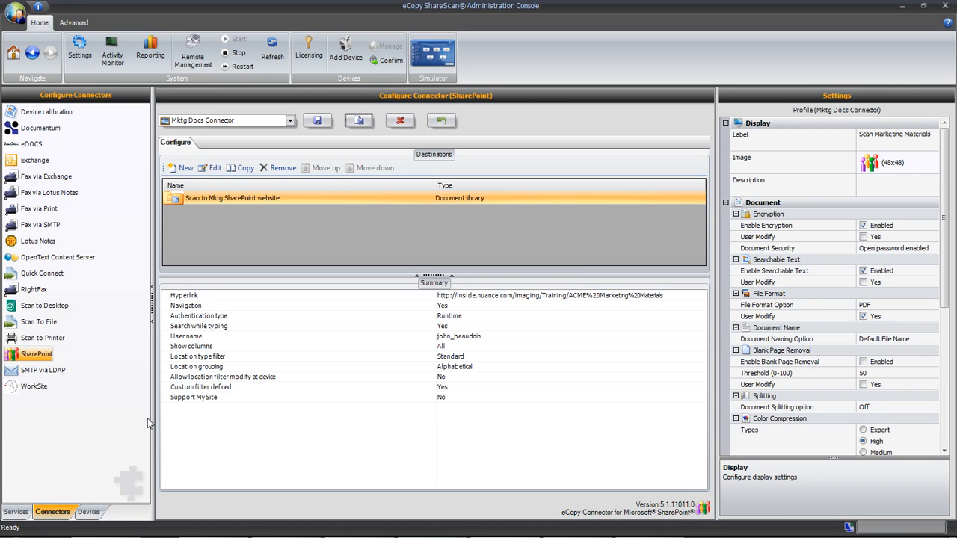
- In Devices, select Simulator (127.0.0.1) and tick the Mktg Docs Connector profile under SharePoint
{"action": "left_click", "coordinate": [88, 511]}
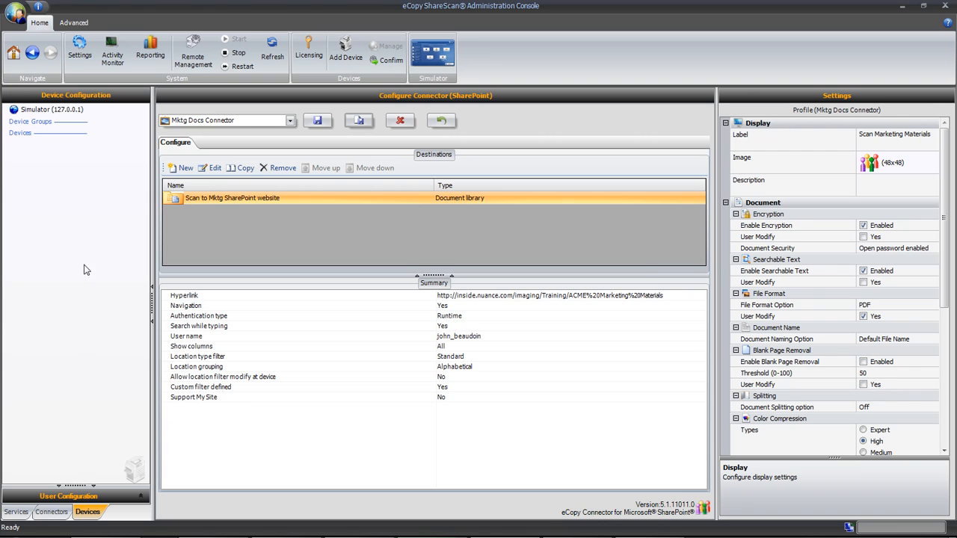
{"action": "left_click", "coordinate": [53, 110]}
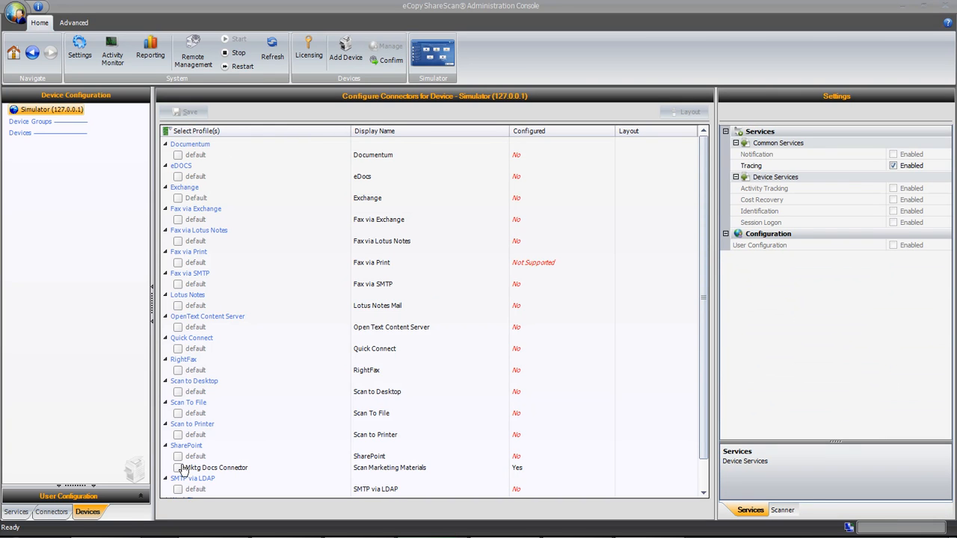
{"action": "left_click", "coordinate": [180, 466]}
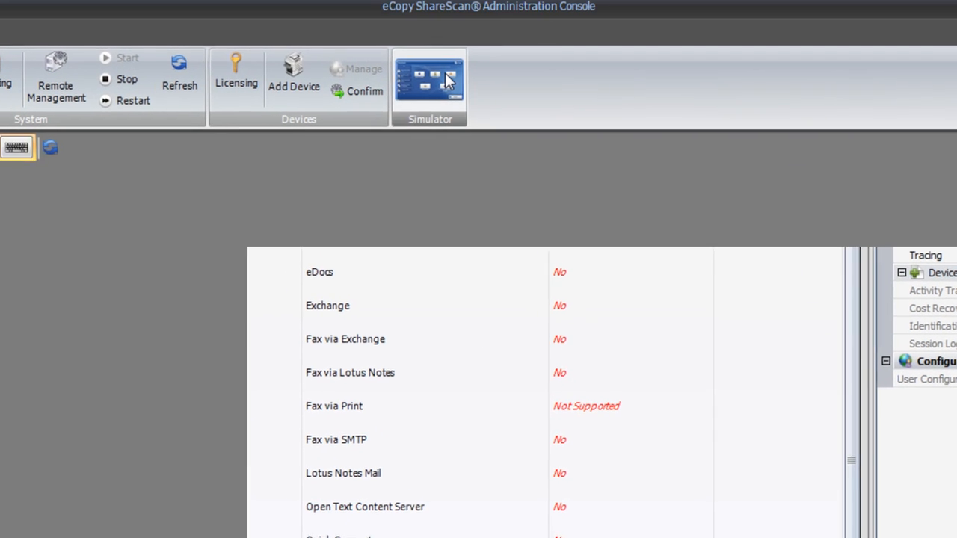
- Launch the simulator, start Scan Marketing Materials and review the scan's document settings
{"action": "left_click", "coordinate": [427, 75]}
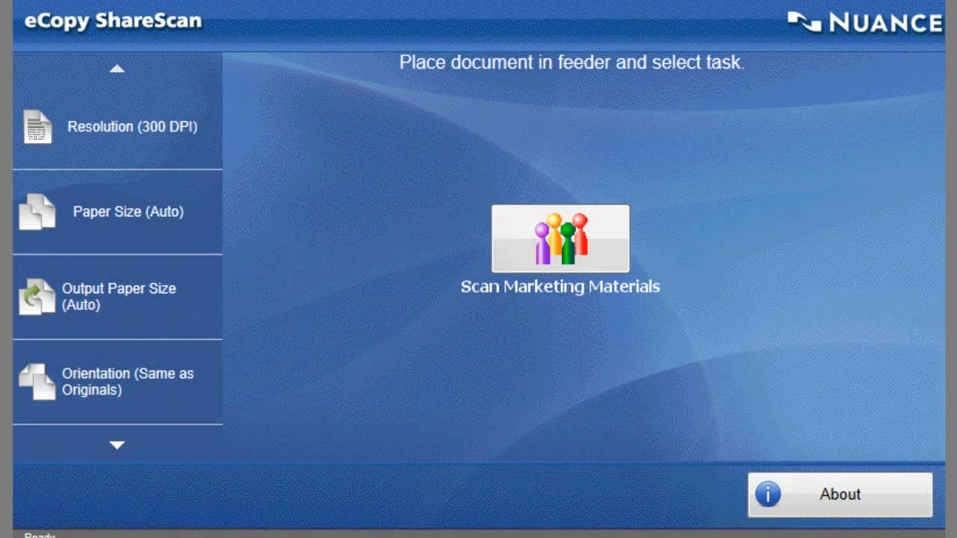
{"action": "left_click", "coordinate": [559, 240]}
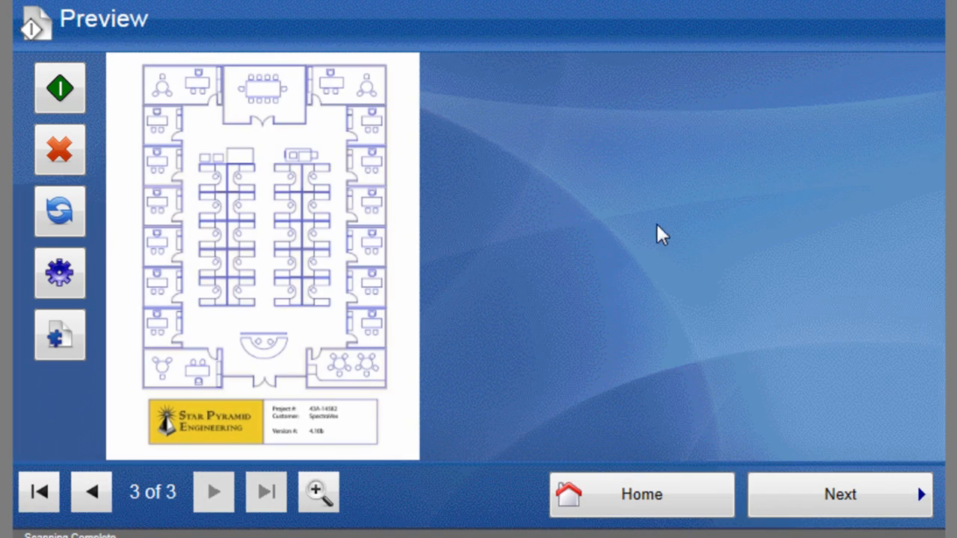
{"action": "left_click", "coordinate": [60, 335]}
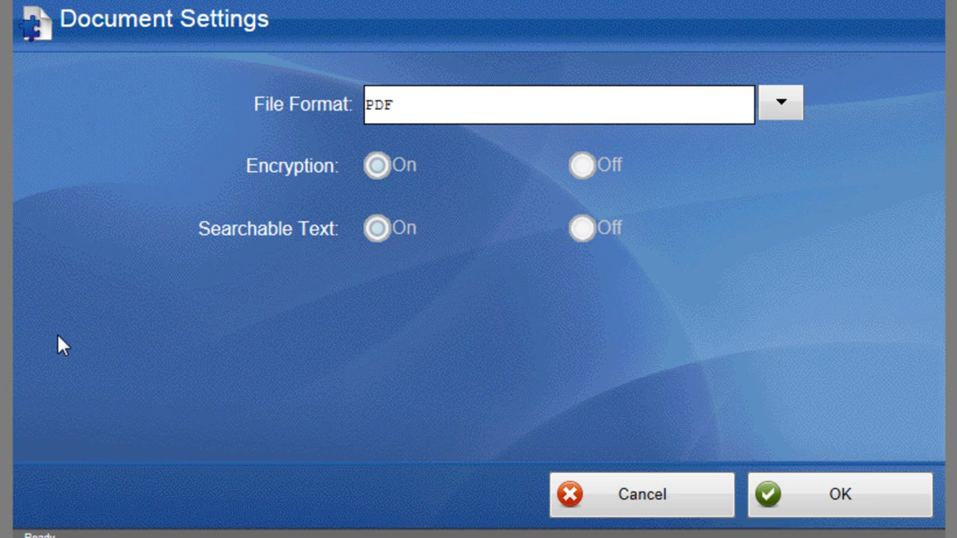
{"action": "mouse_move", "coordinate": [144, 122]}
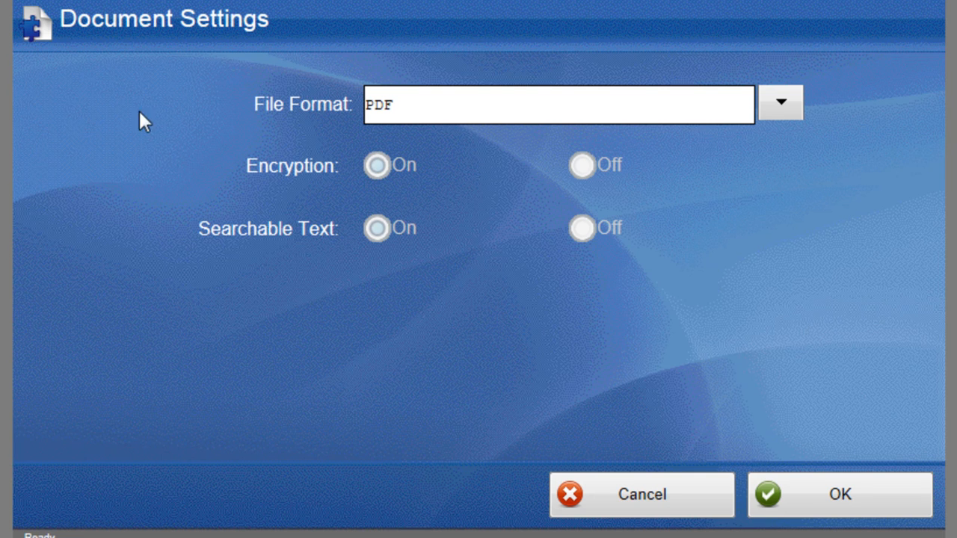
{"action": "mouse_move", "coordinate": [311, 359]}
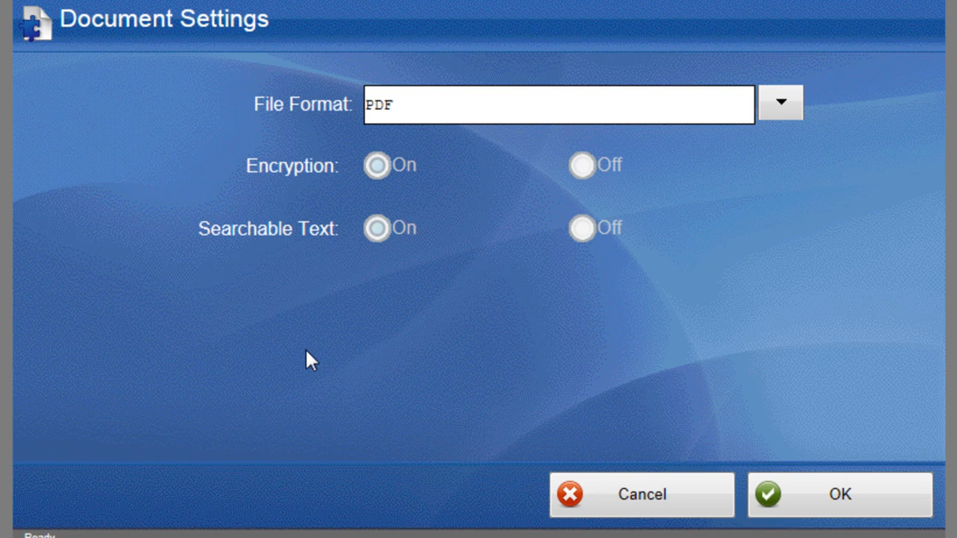
{"action": "mouse_move", "coordinate": [822, 497]}
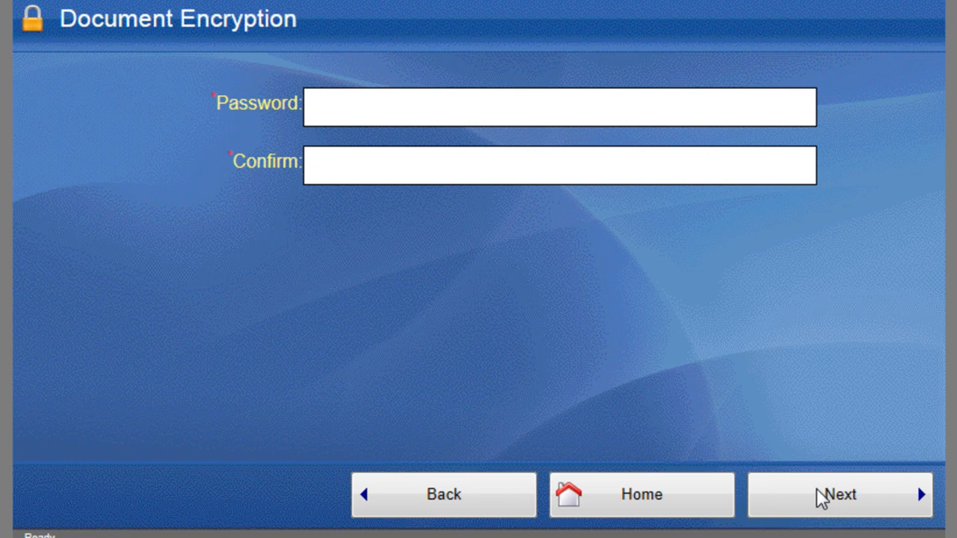
- Enter and confirm the document encryption password
{"action": "left_click", "coordinate": [559, 106]}
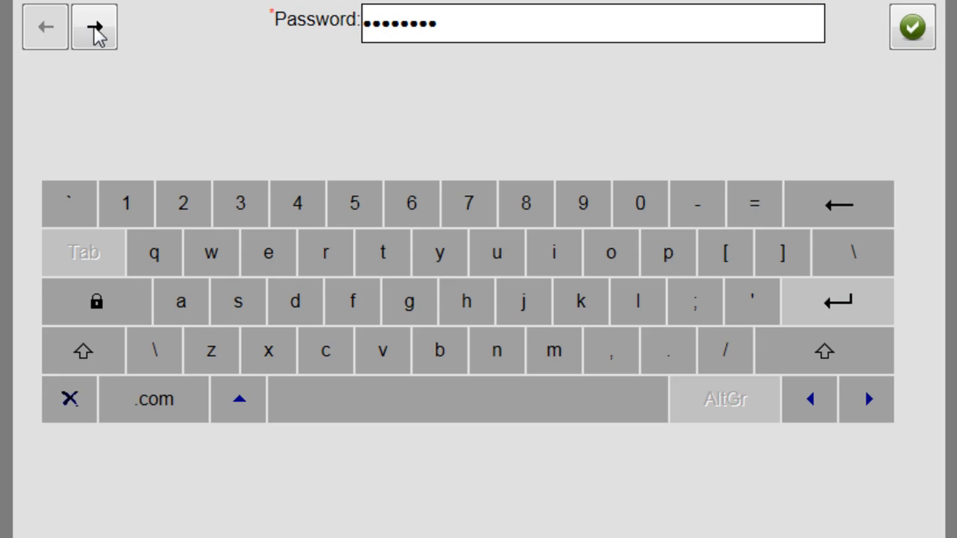
{"action": "left_click", "coordinate": [295, 302]}
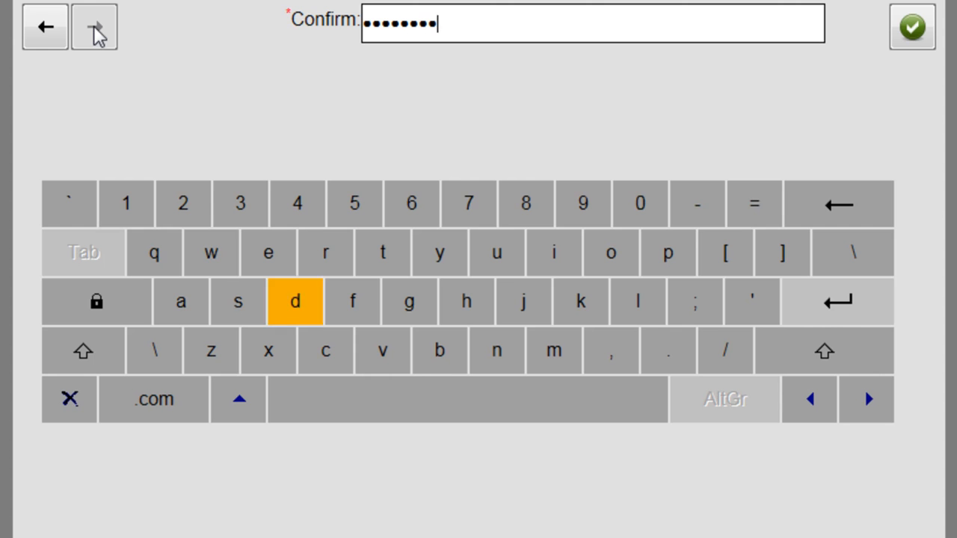
{"action": "left_click", "coordinate": [912, 27]}
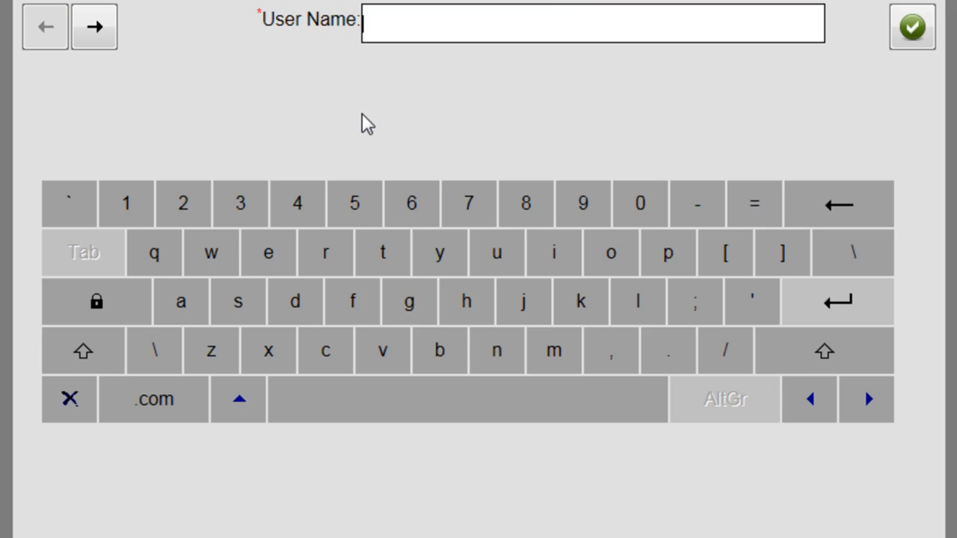
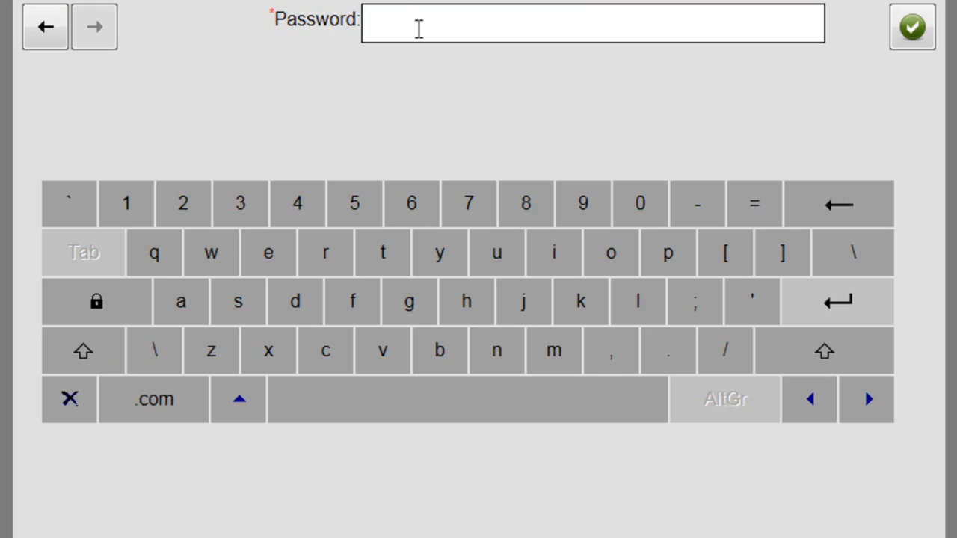
{"action": "left_click", "coordinate": [182, 203]}
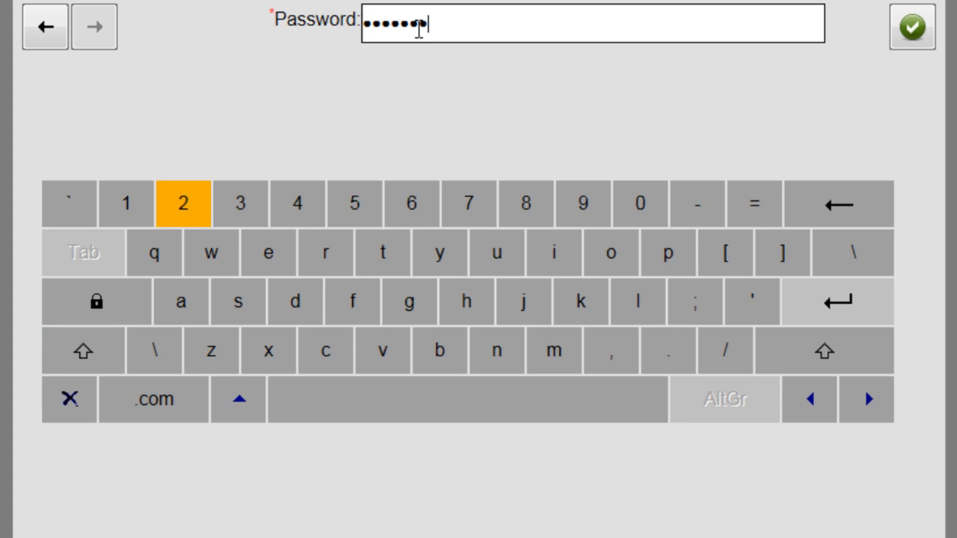
{"action": "left_click", "coordinate": [912, 27]}
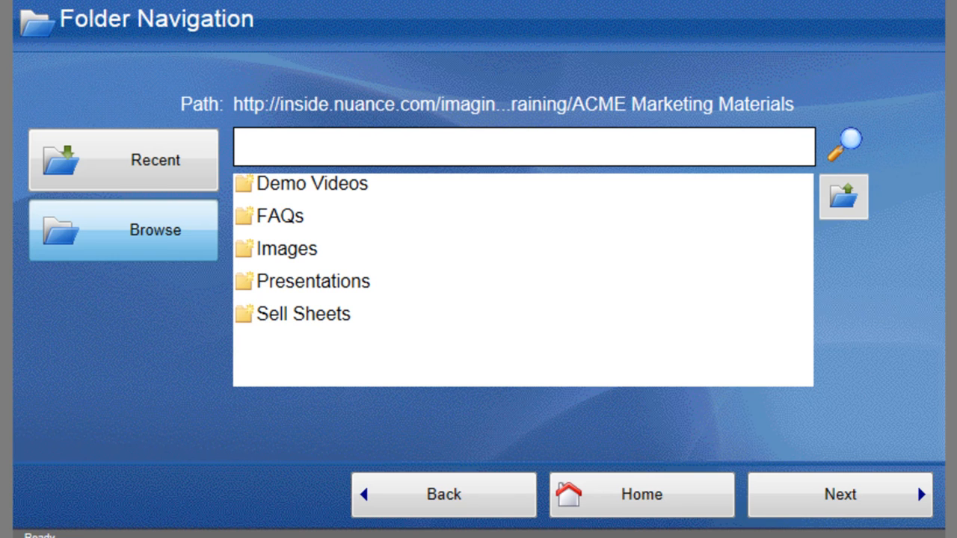
{"action": "mouse_move", "coordinate": [344, 215]}
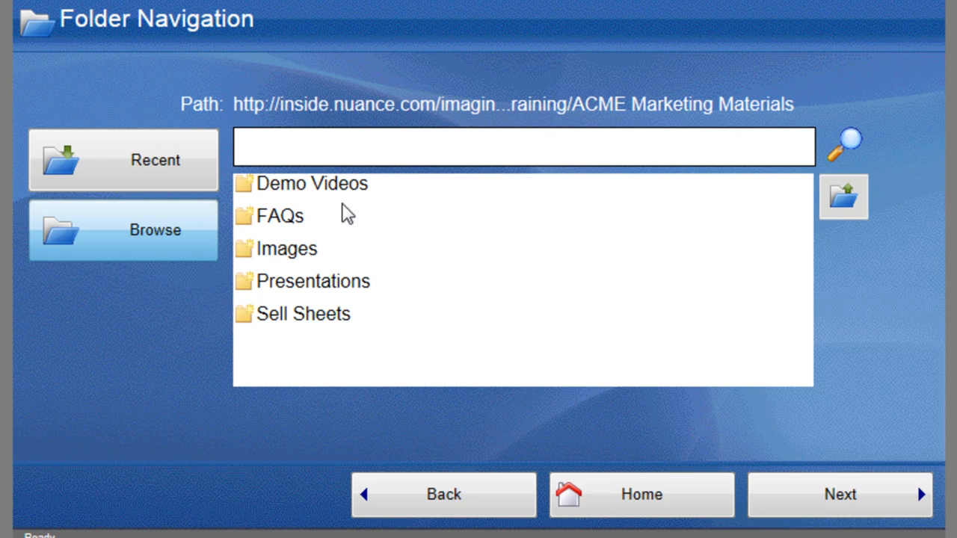
- Choose a destination folder in the ACME Marketing Materials library
{"action": "left_click", "coordinate": [123, 159]}
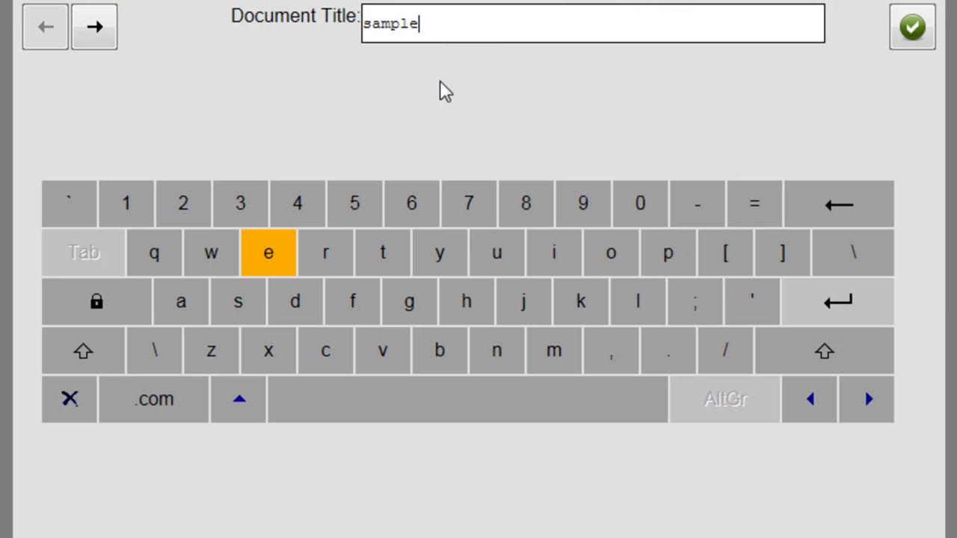
- Confirm the title 'sample' and set the document date to 11/4/2012
{"action": "left_click", "coordinate": [912, 27]}
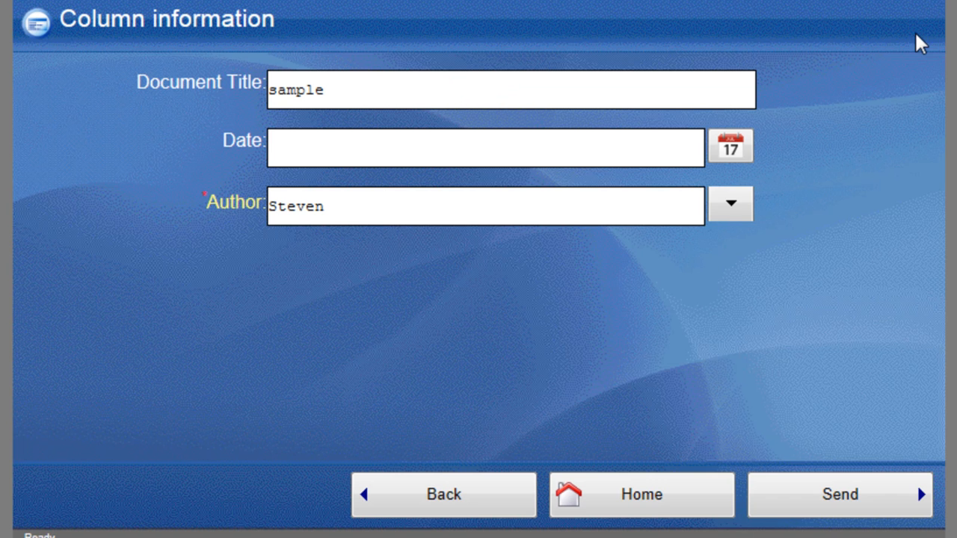
{"action": "left_click", "coordinate": [730, 145]}
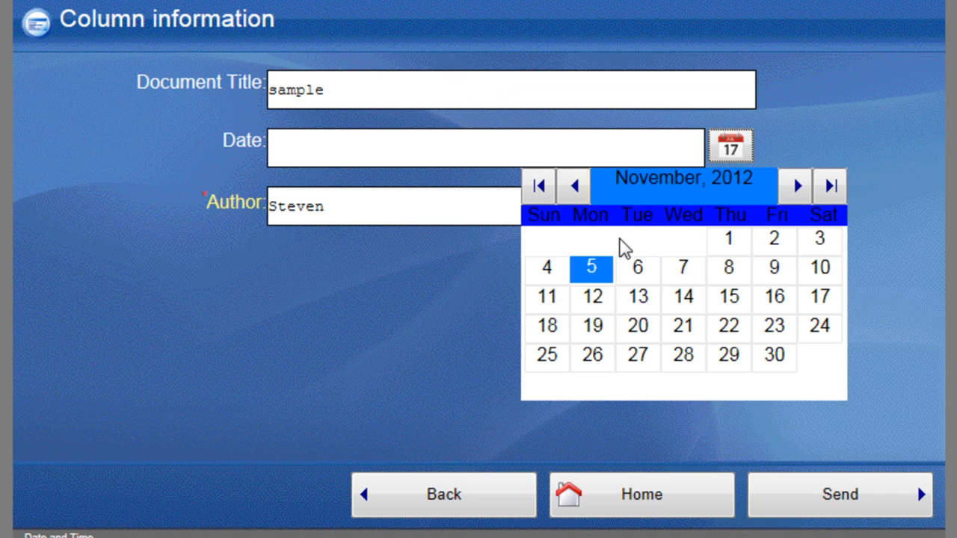
{"action": "left_click", "coordinate": [545, 266]}
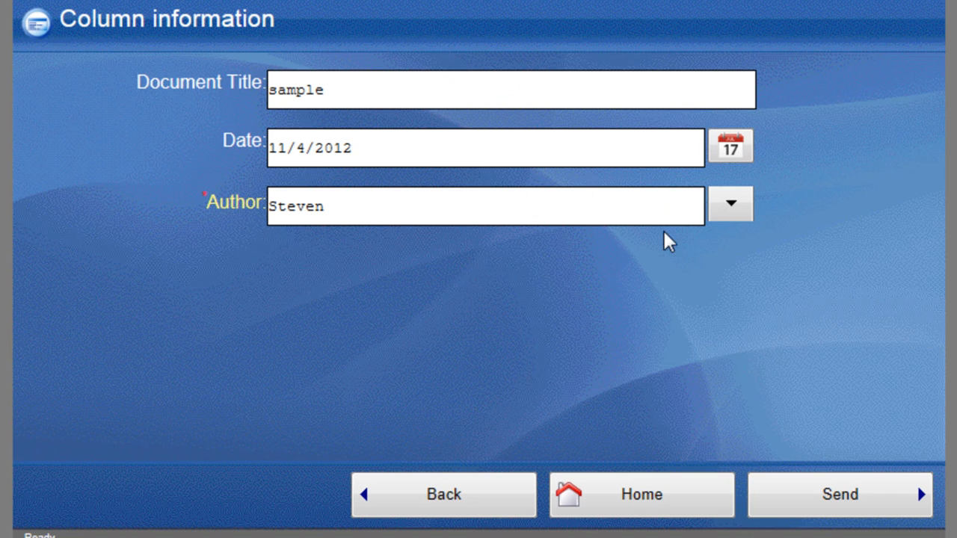